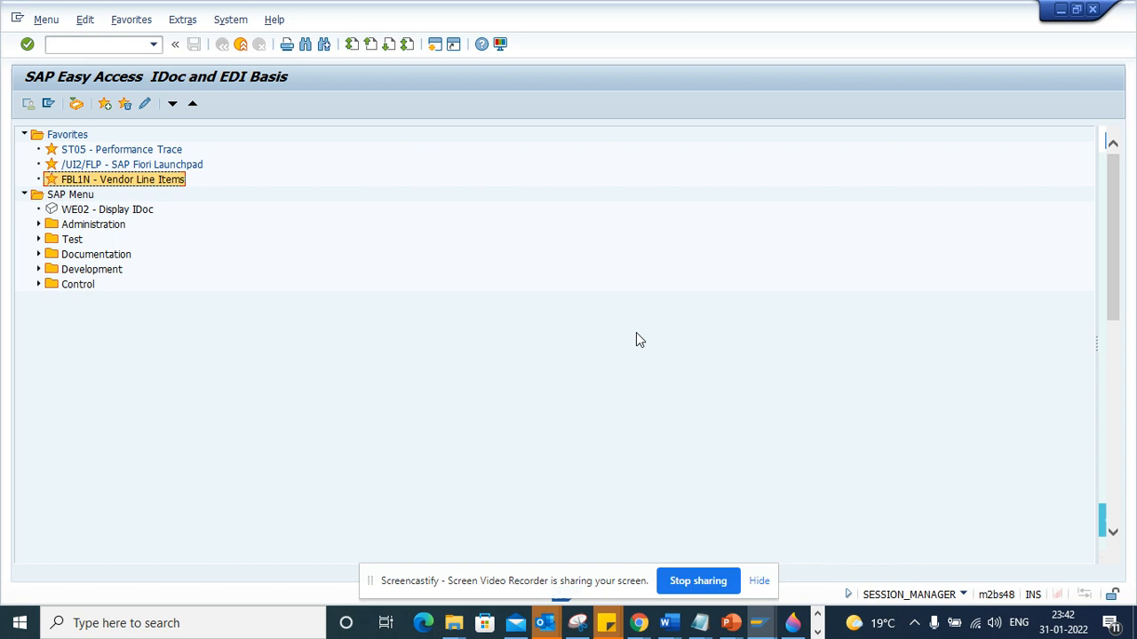
mouse_move(100, 179)
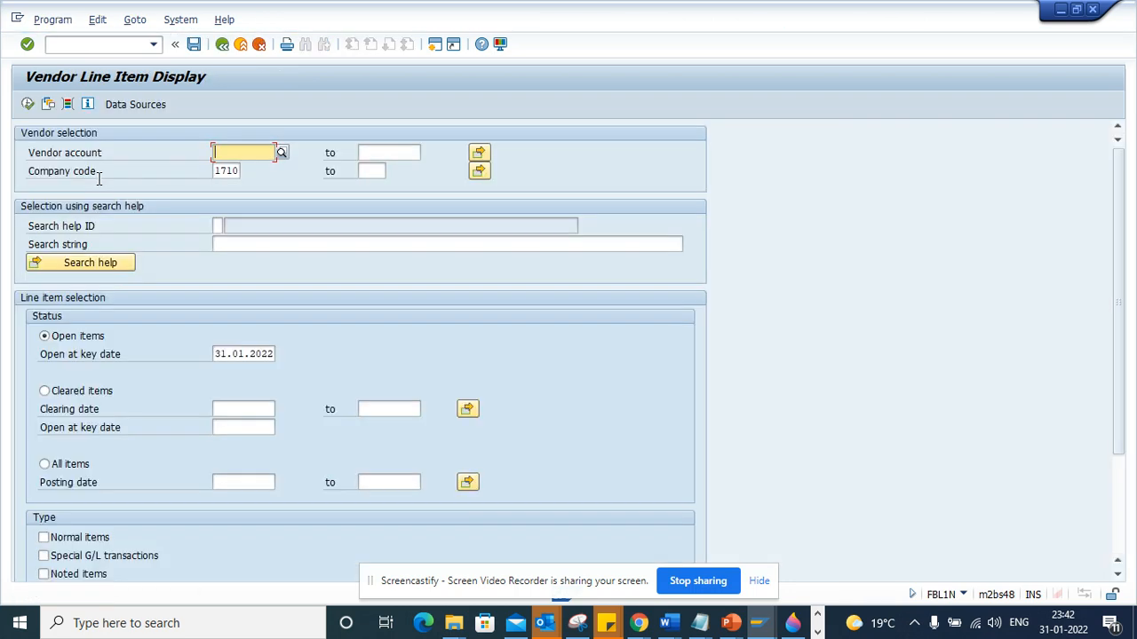
mouse_move(114, 46)
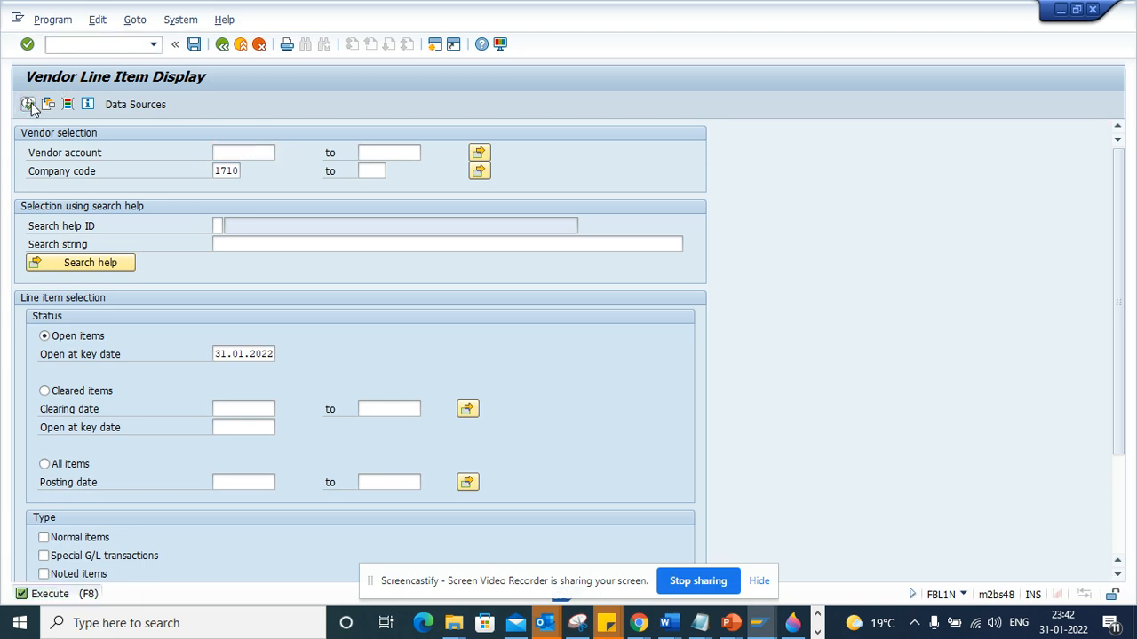
Execute the FBL1N vendor line item report for company code 1710 under the ABAP debugger.
click(28, 103)
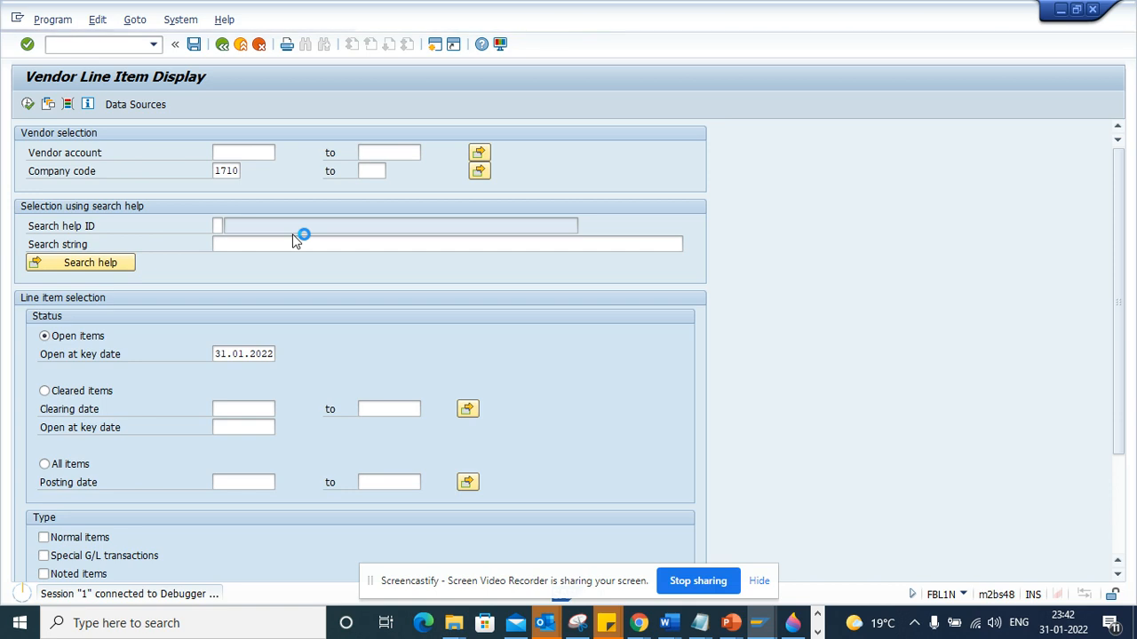
mouse_move(297, 241)
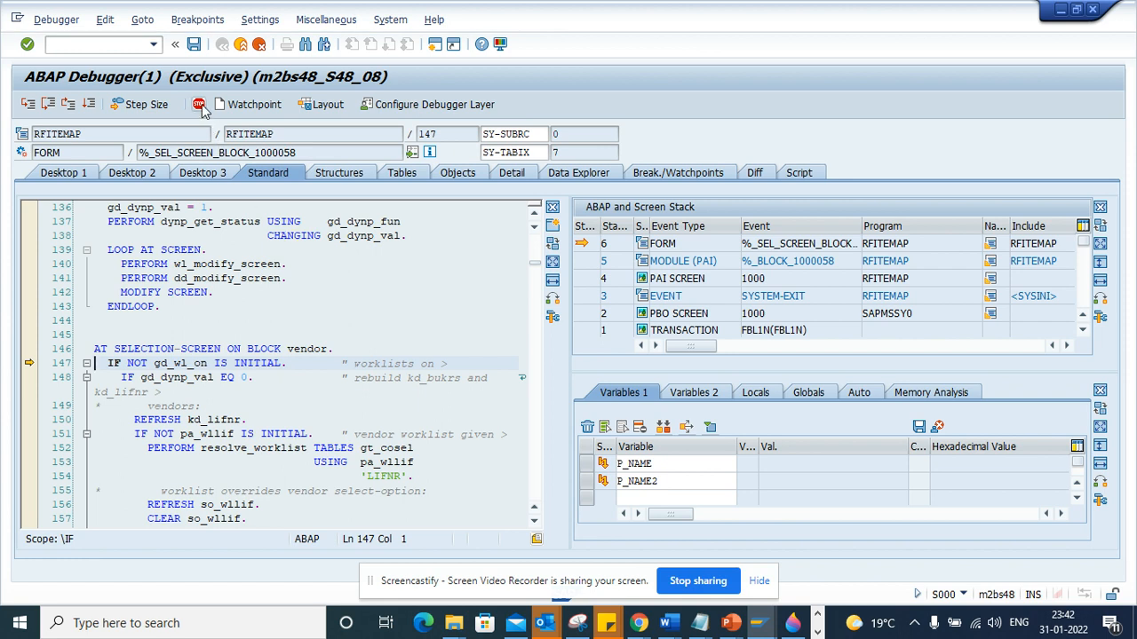
Create an ABAP-command breakpoint on 'loop', accepting it as a new entry at LOOP AT SCREEN.
click(199, 103)
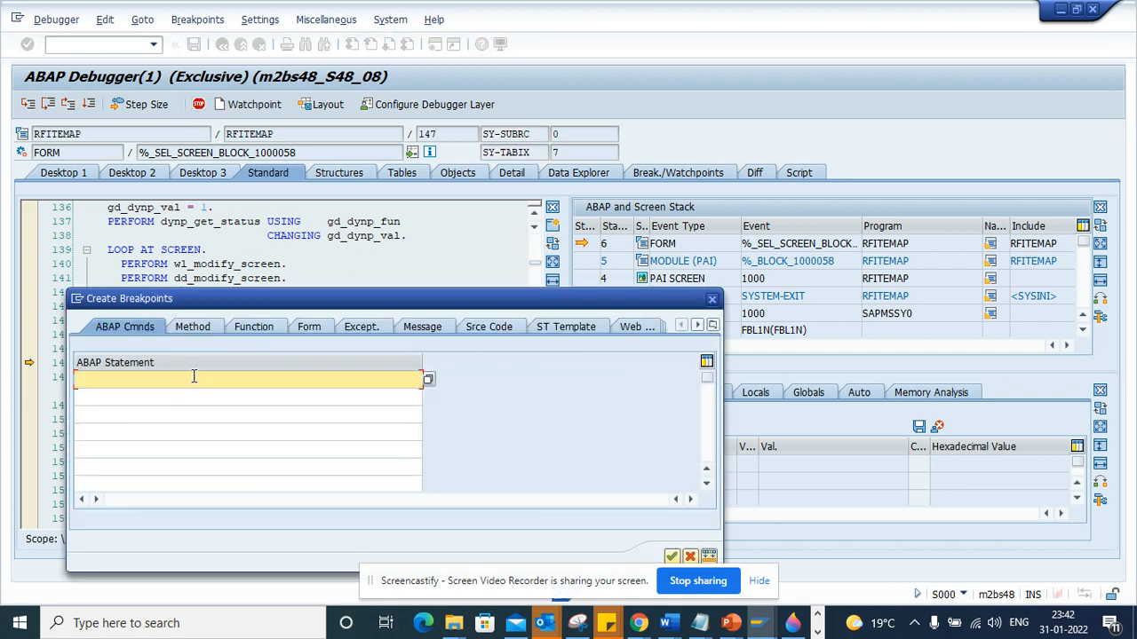
text(loop)
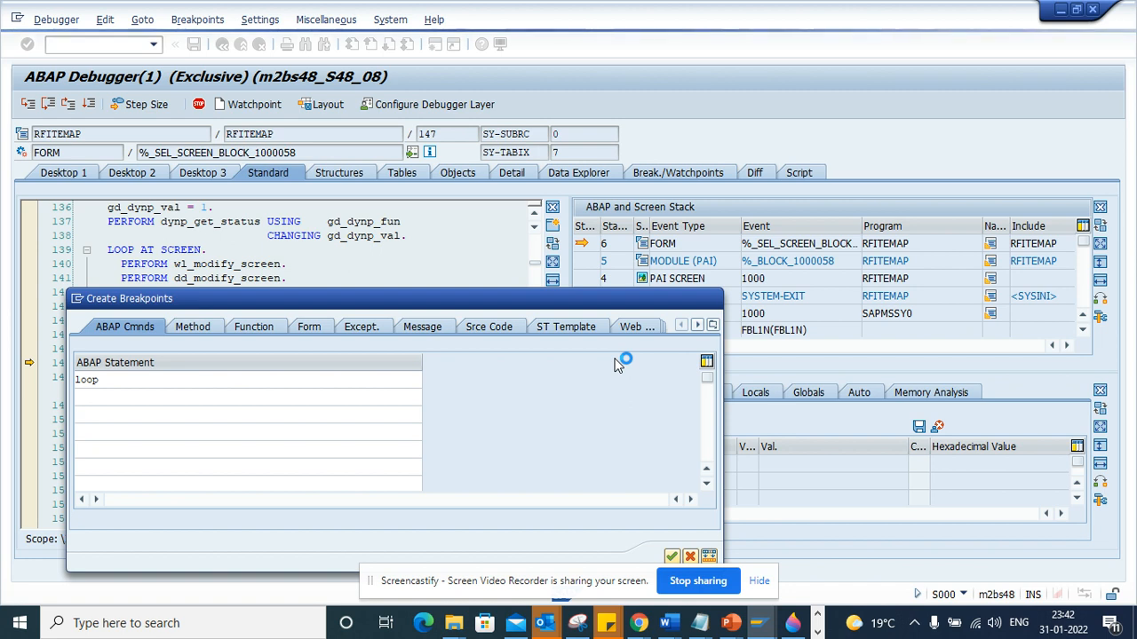
click(672, 558)
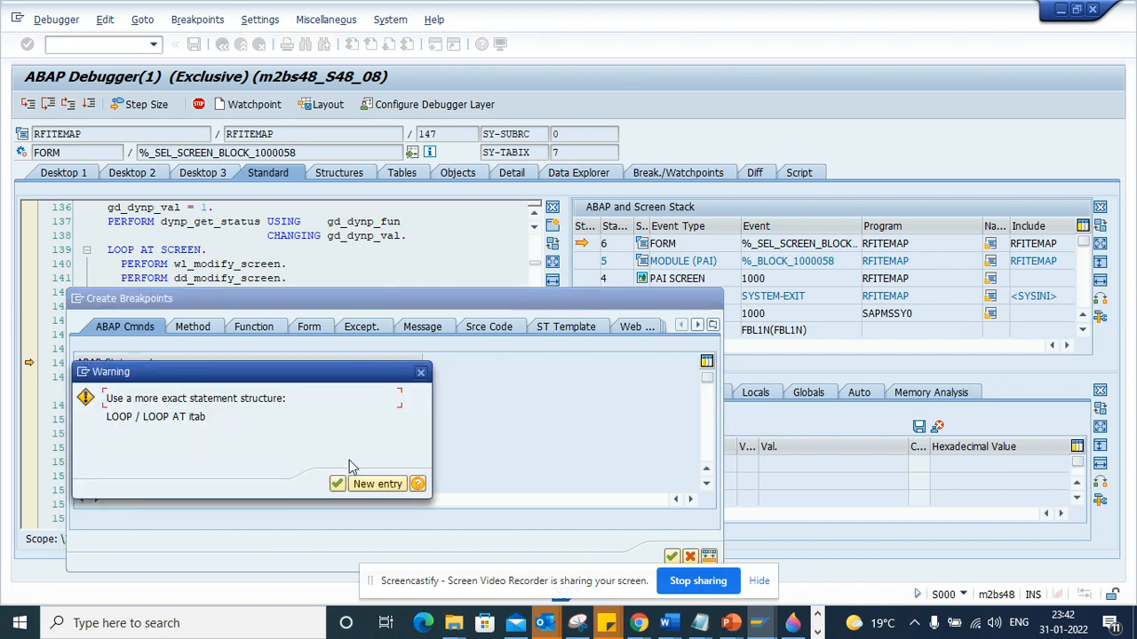
click(337, 483)
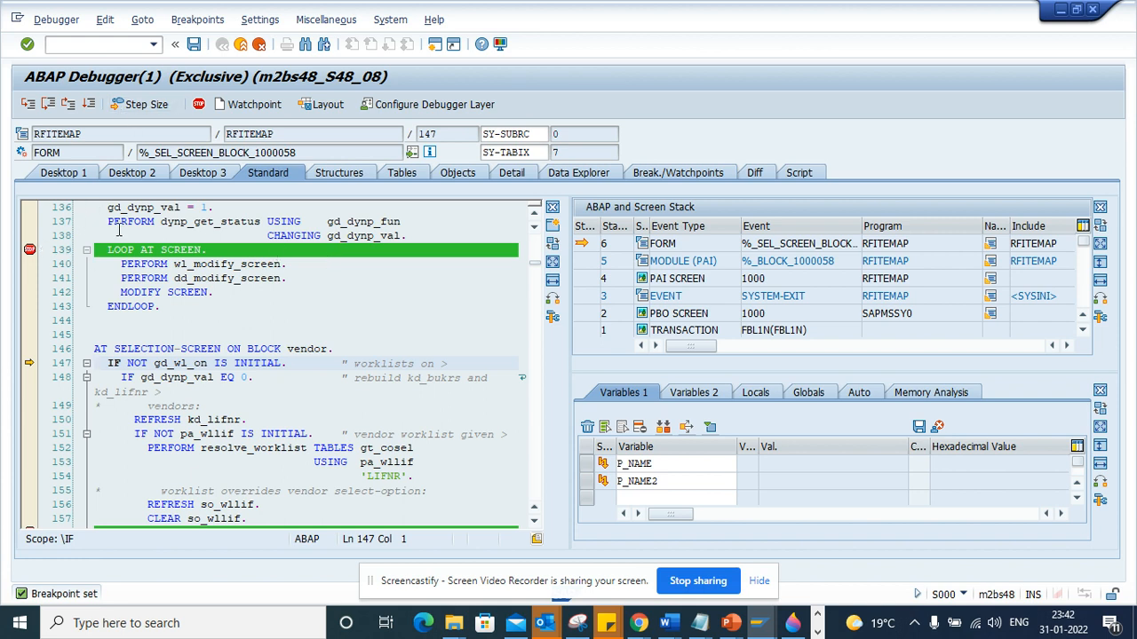
click(57, 18)
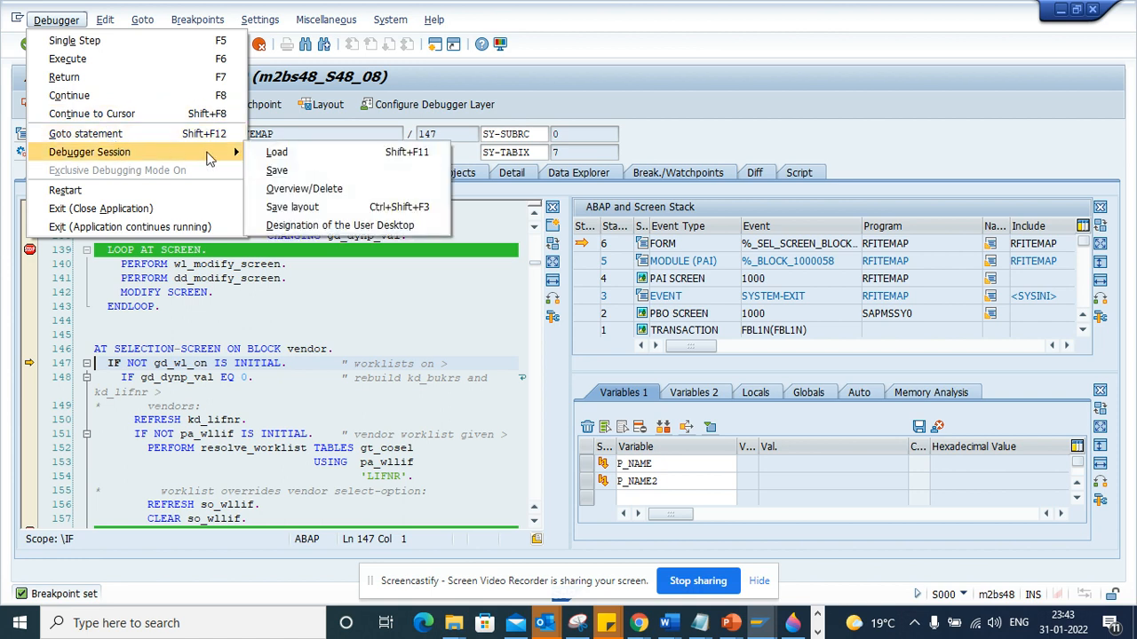
mouse_move(277, 170)
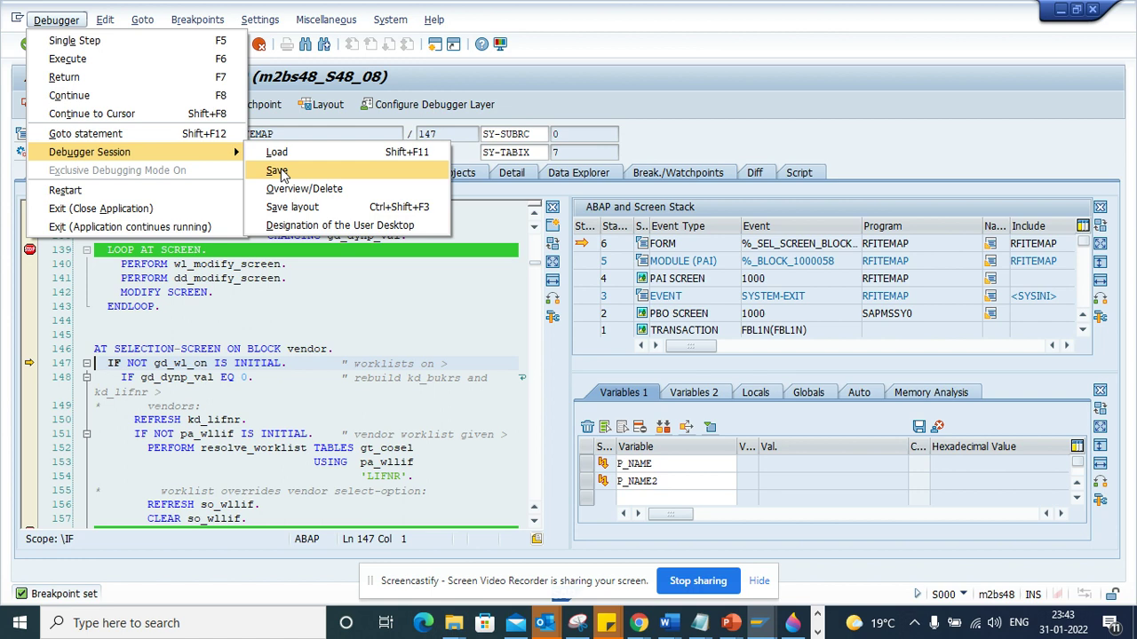
Start Debugger Session > Save with breakpoints, watchpoints, settings, options and variables ticked, target File.
click(277, 171)
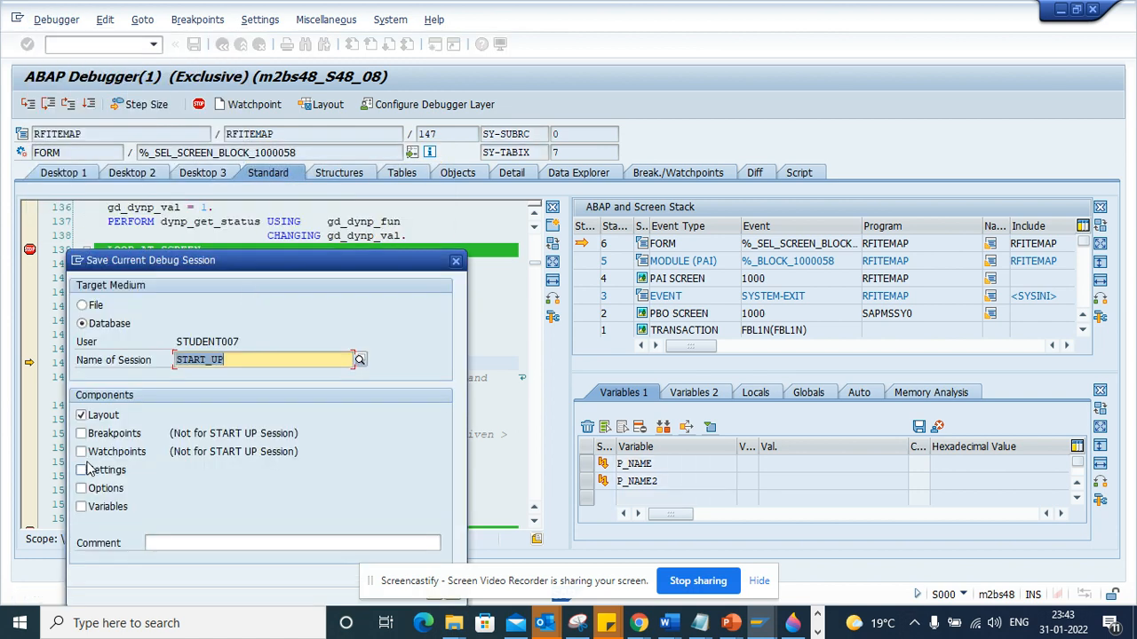
click(82, 433)
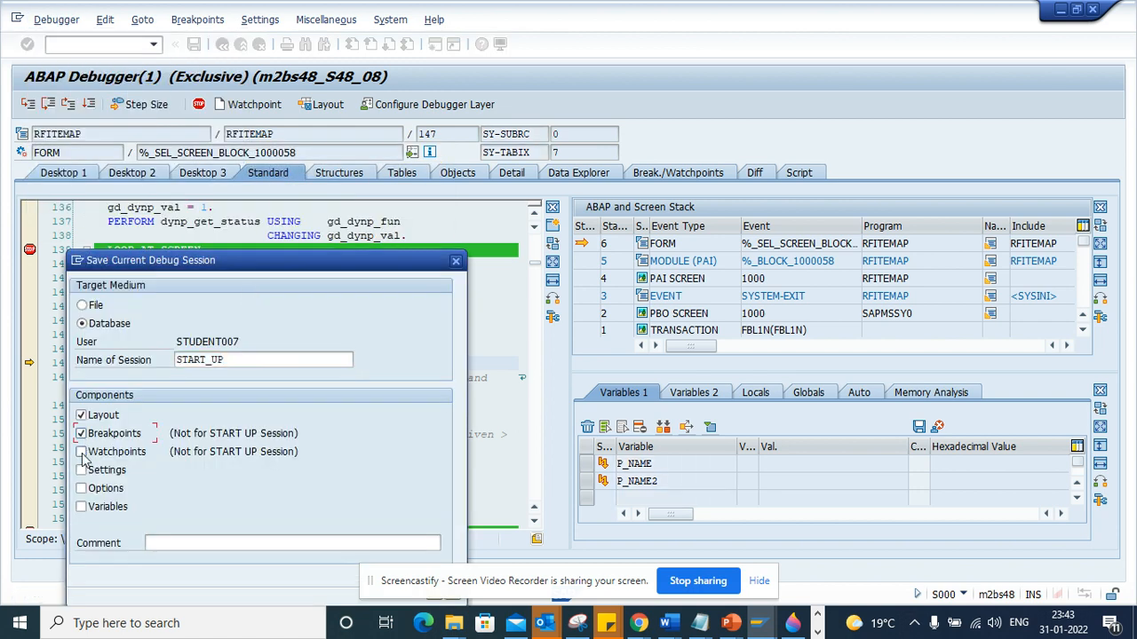
click(82, 451)
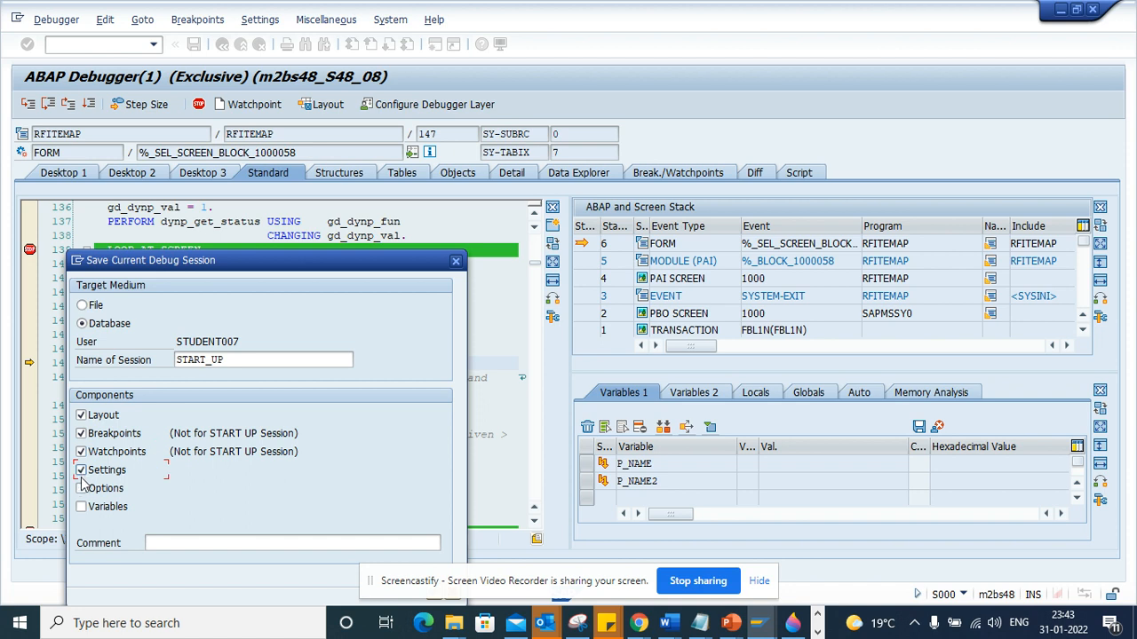
click(81, 487)
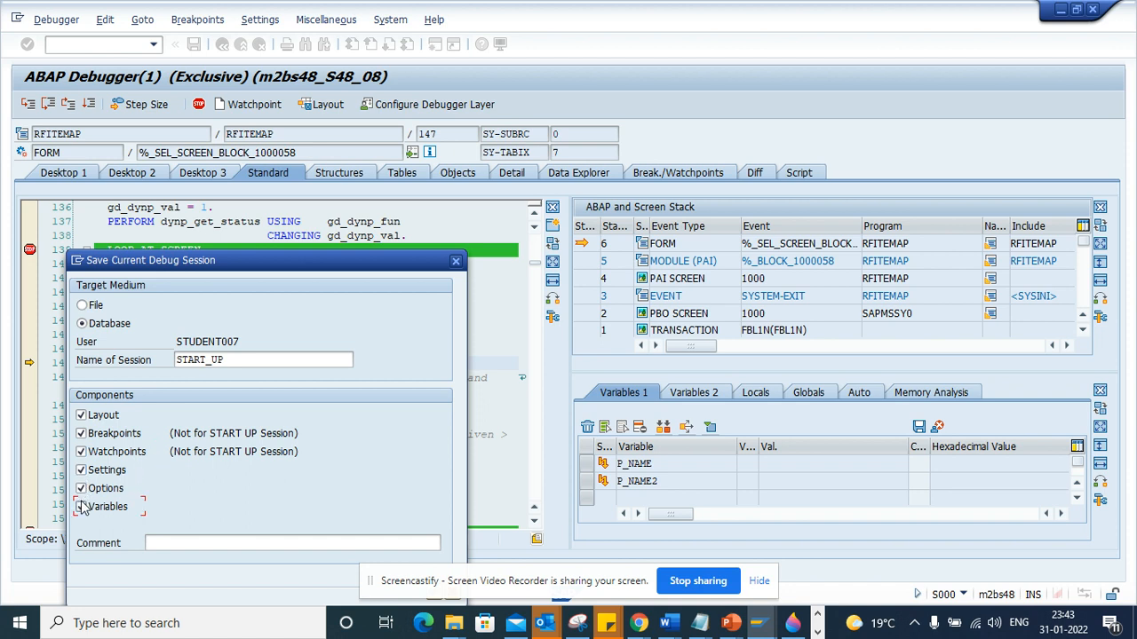
click(82, 305)
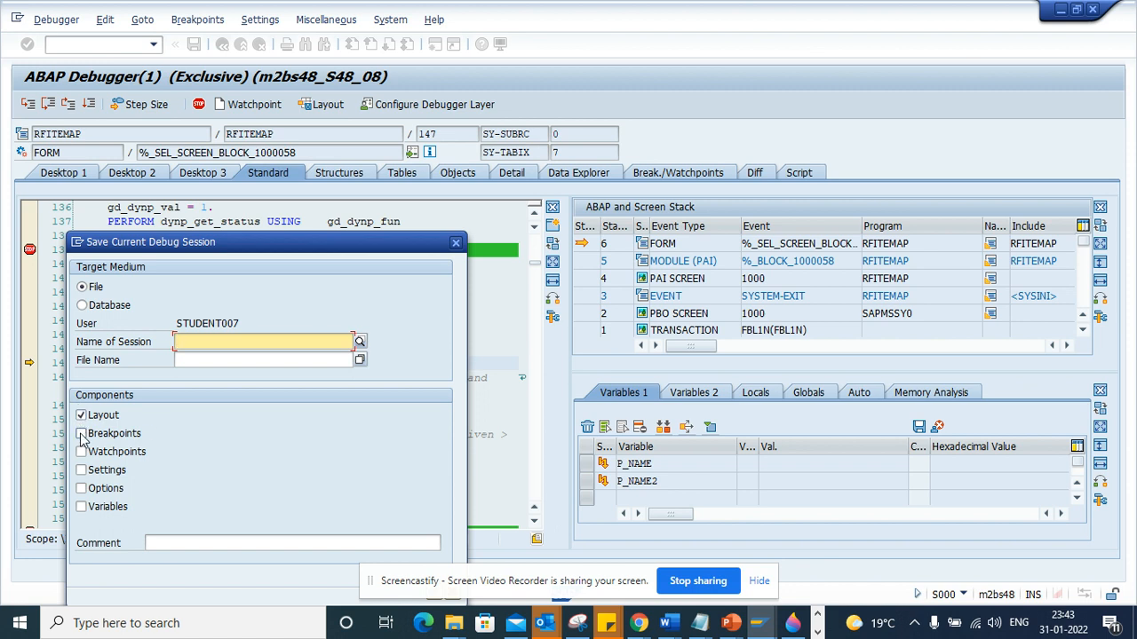
Tick the remaining components, name the session ztest3 and browse for the file location.
click(81, 434)
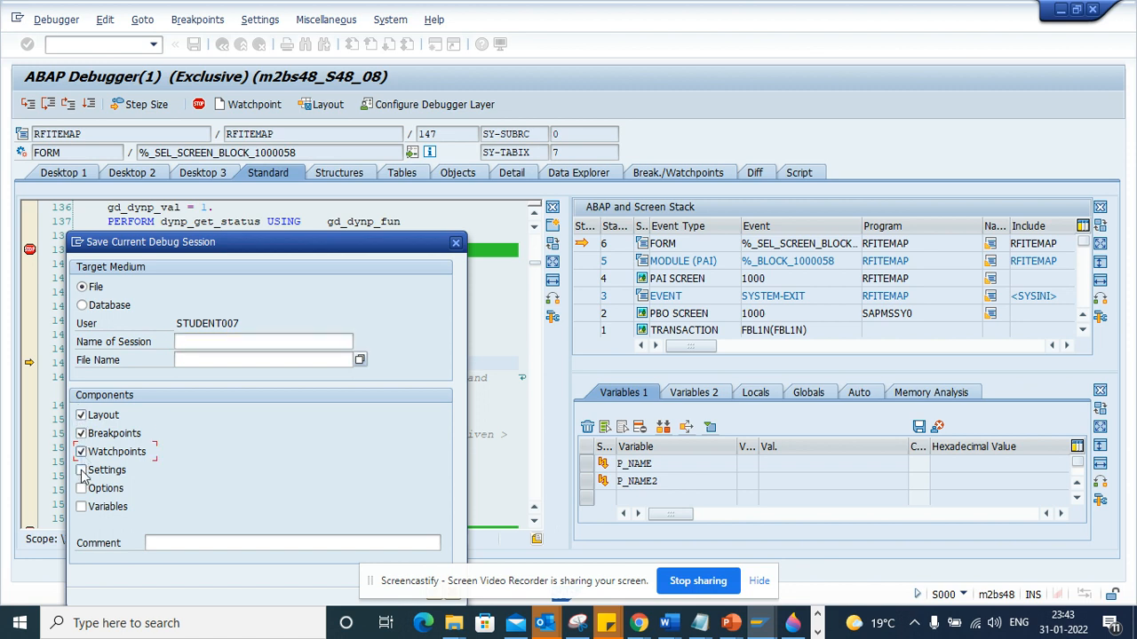
click(81, 469)
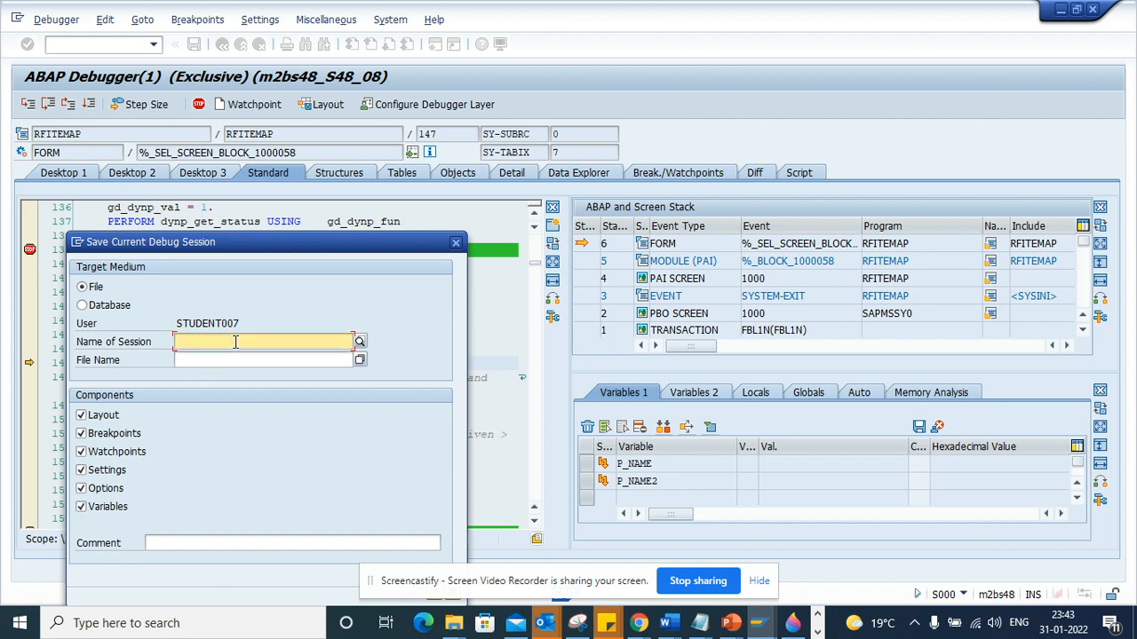
text(zt)
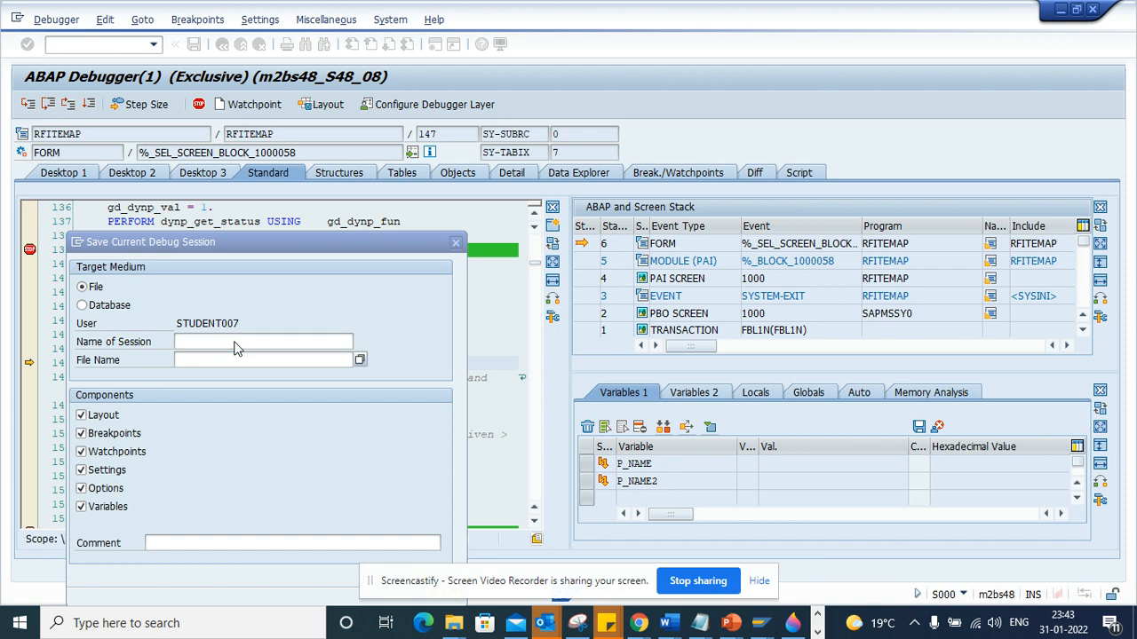
text(ztest3)
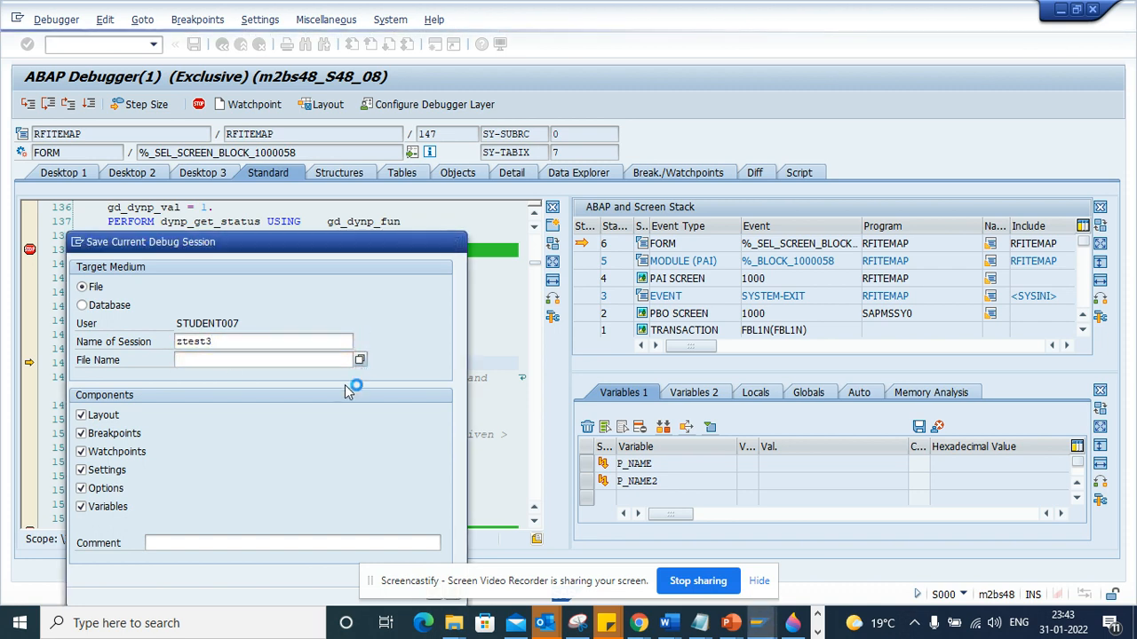
click(359, 358)
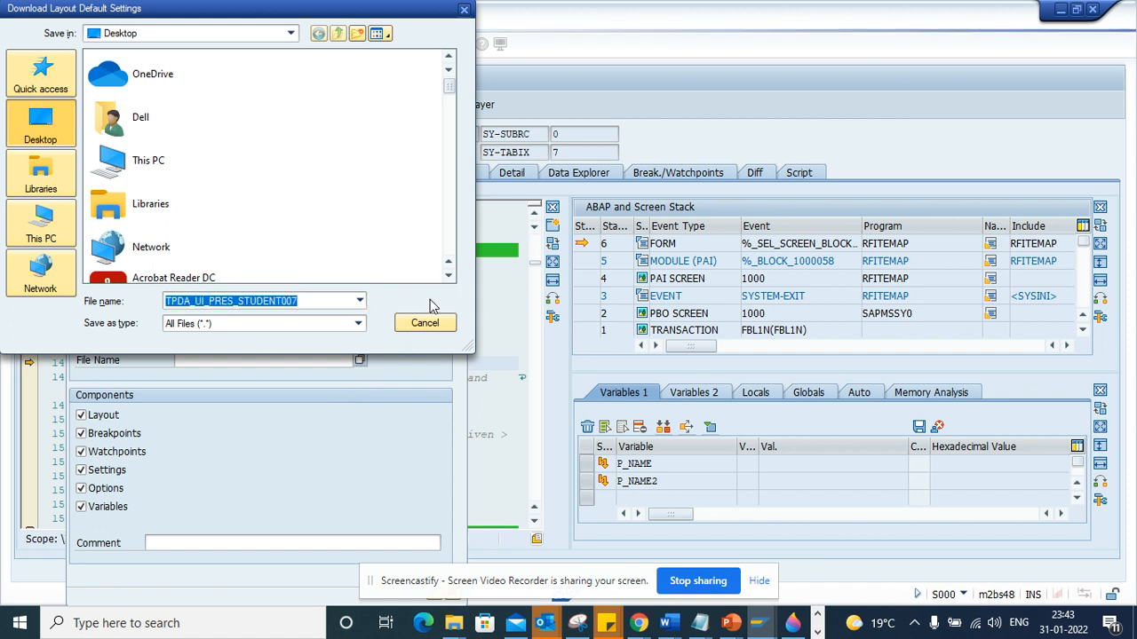
Save session ZTEST3 to the Desktop file, overwriting the existing one, and enter /n.
click(424, 323)
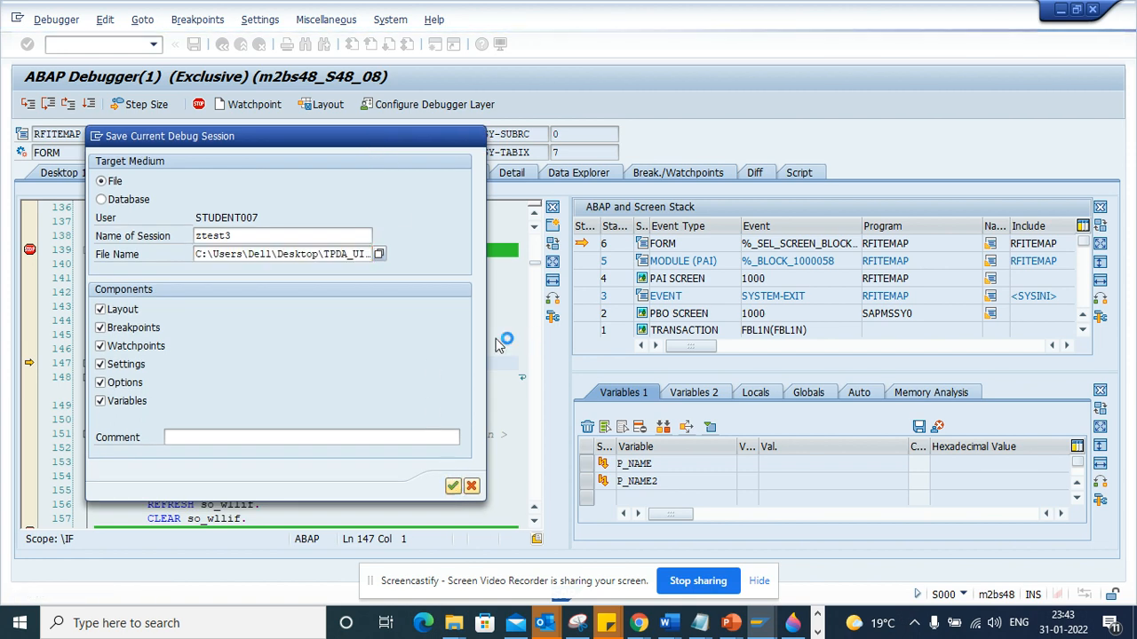
click(453, 487)
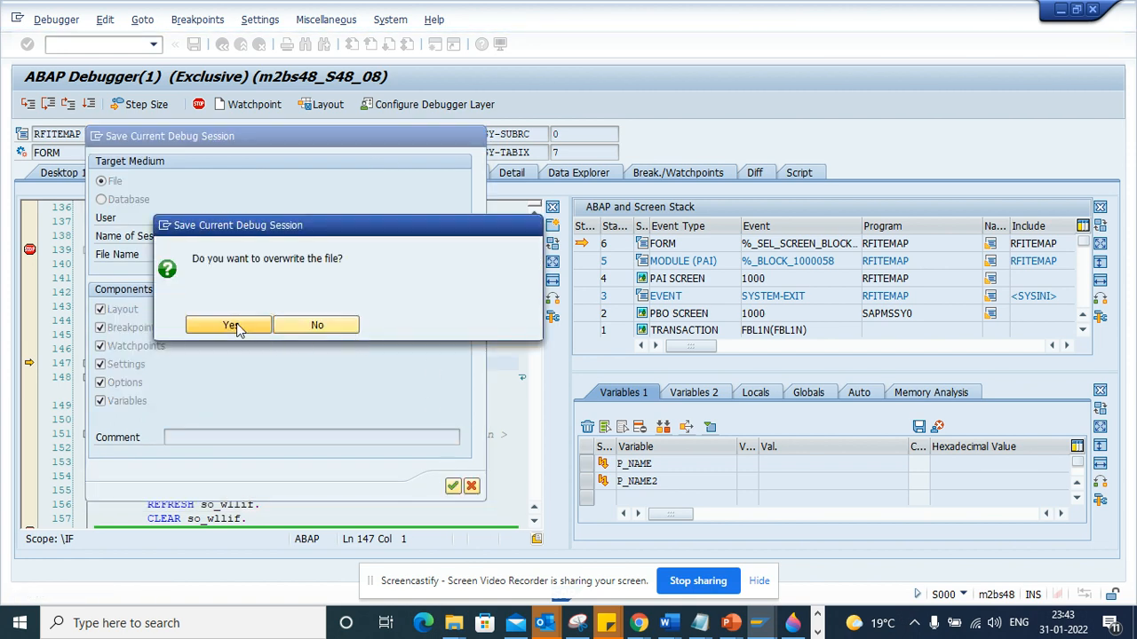
click(228, 323)
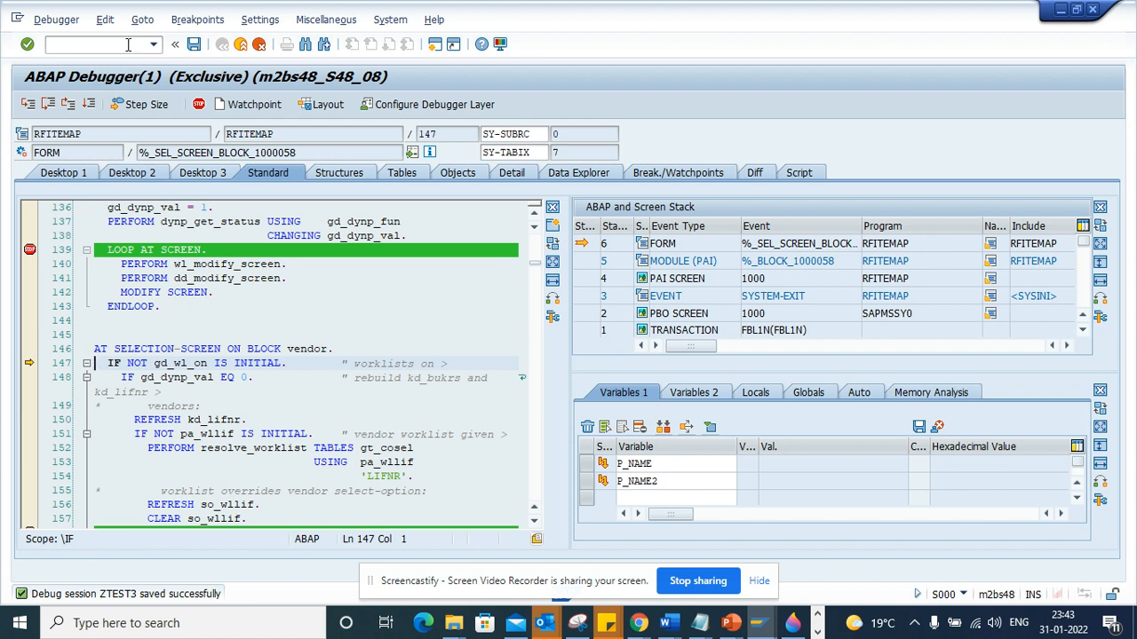
text(/n)
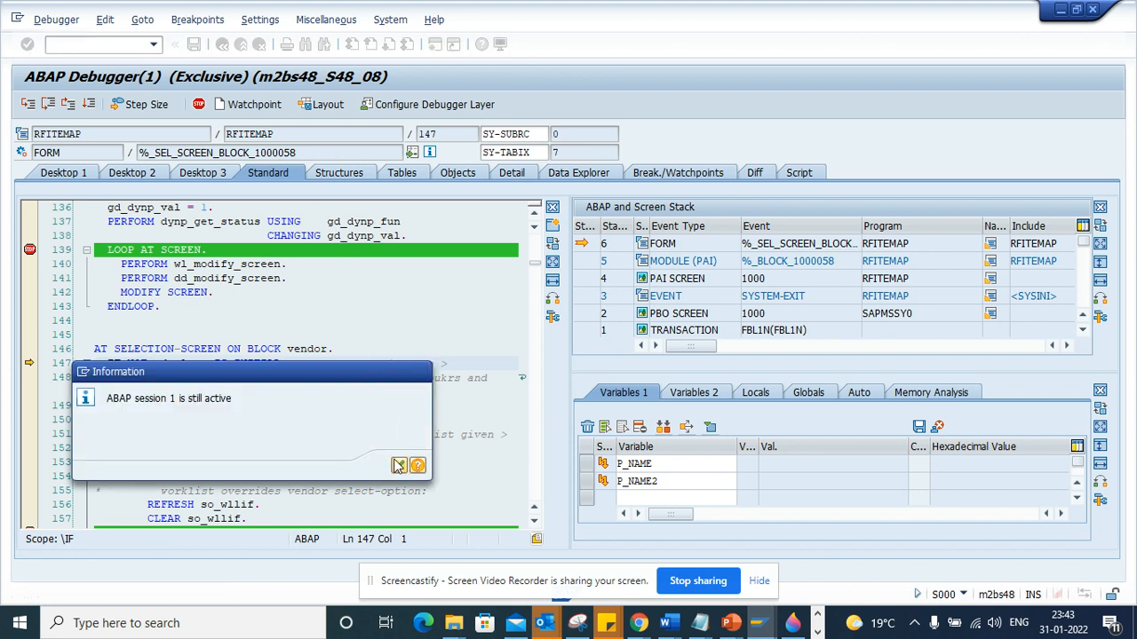
click(398, 465)
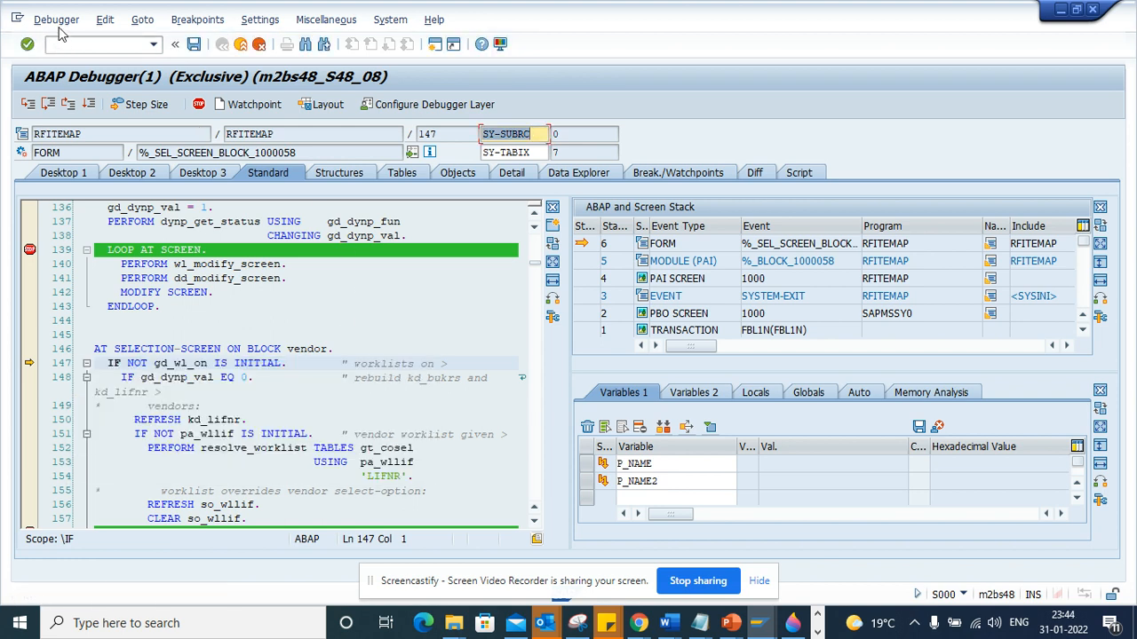
Exit the debugger with the application continuing to run.
click(57, 18)
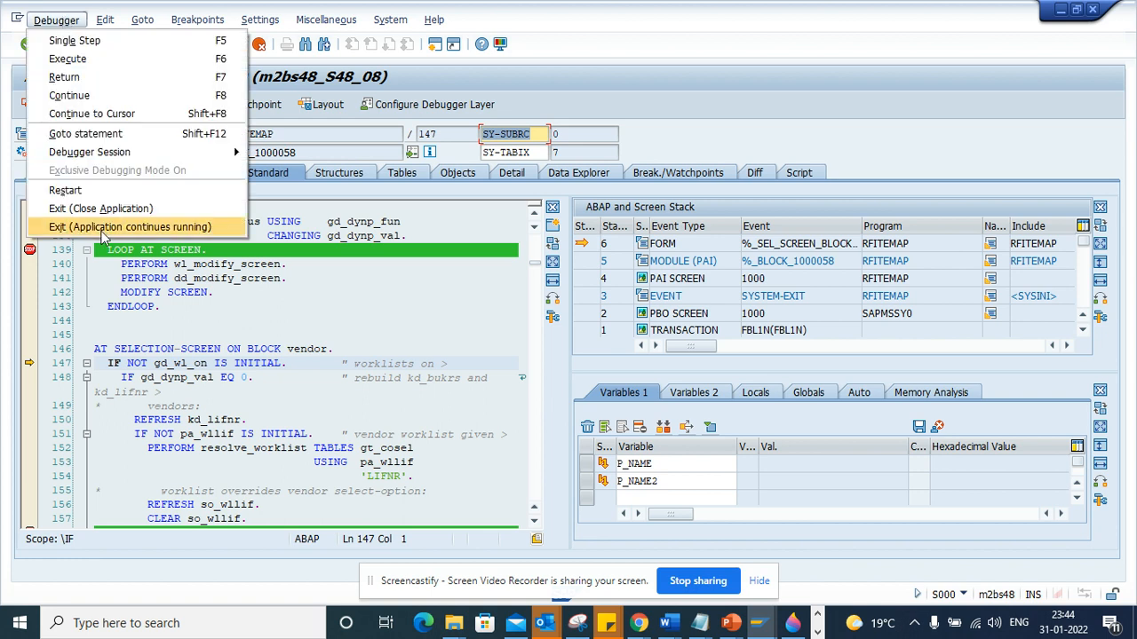
click(128, 227)
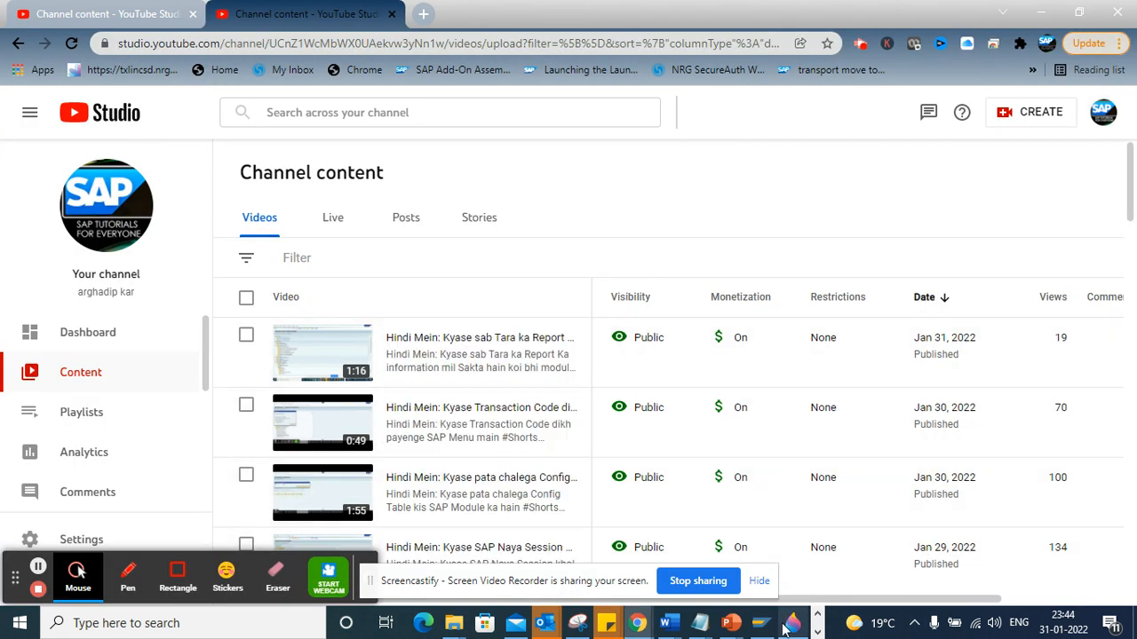
Log on to the s48 system from SAP Logon with user and password, reaching SAP Easy Access.
click(789, 622)
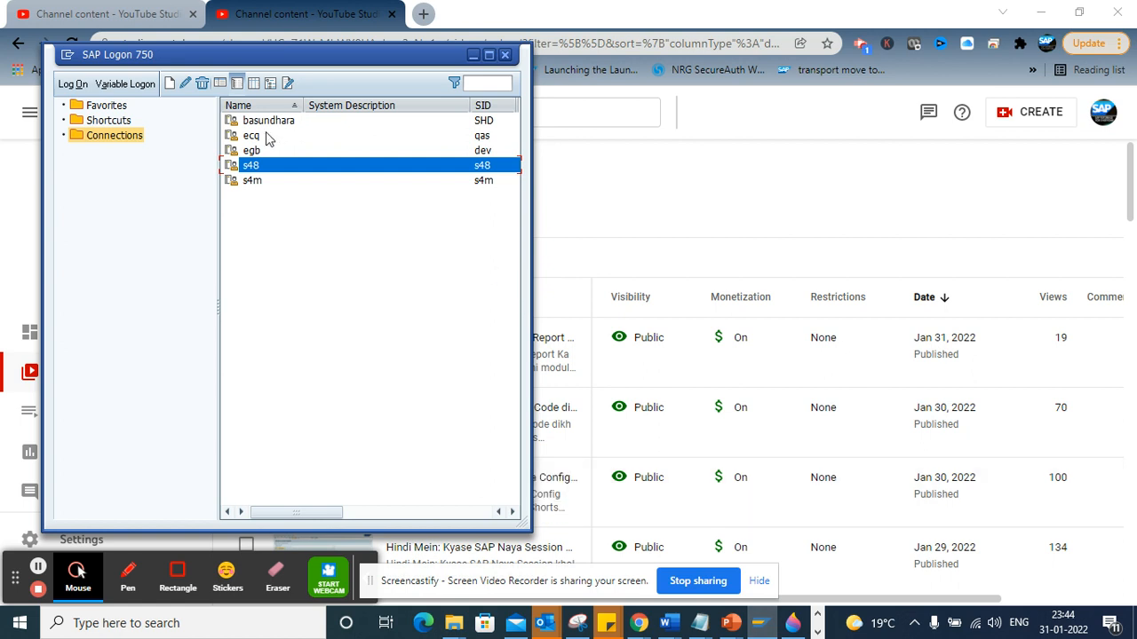
mouse_move(275, 175)
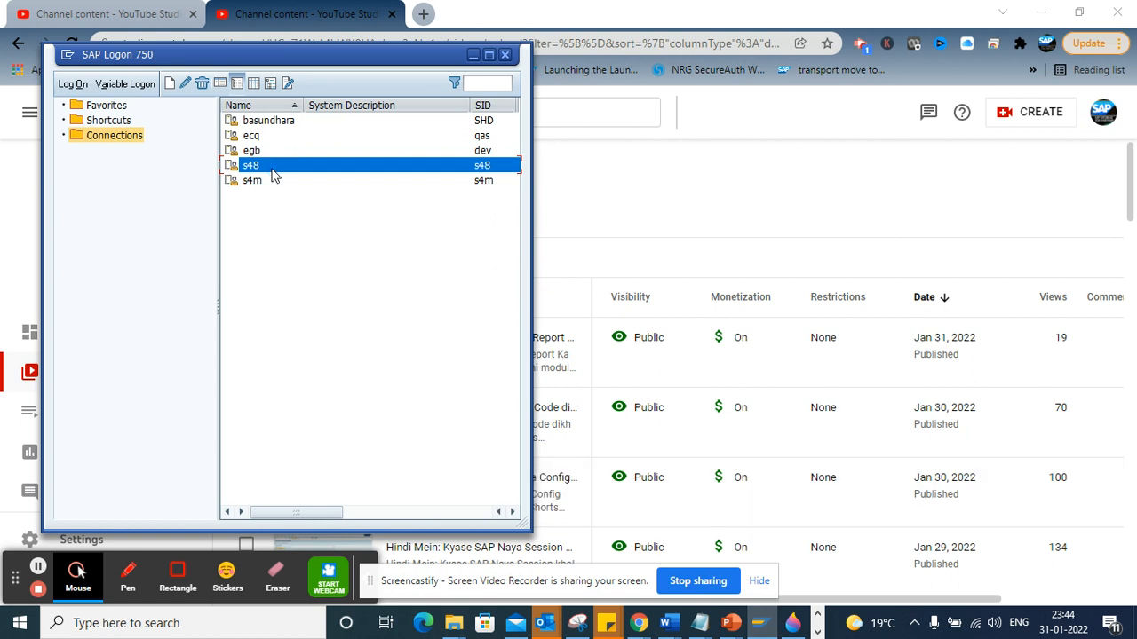
double_click(250, 166)
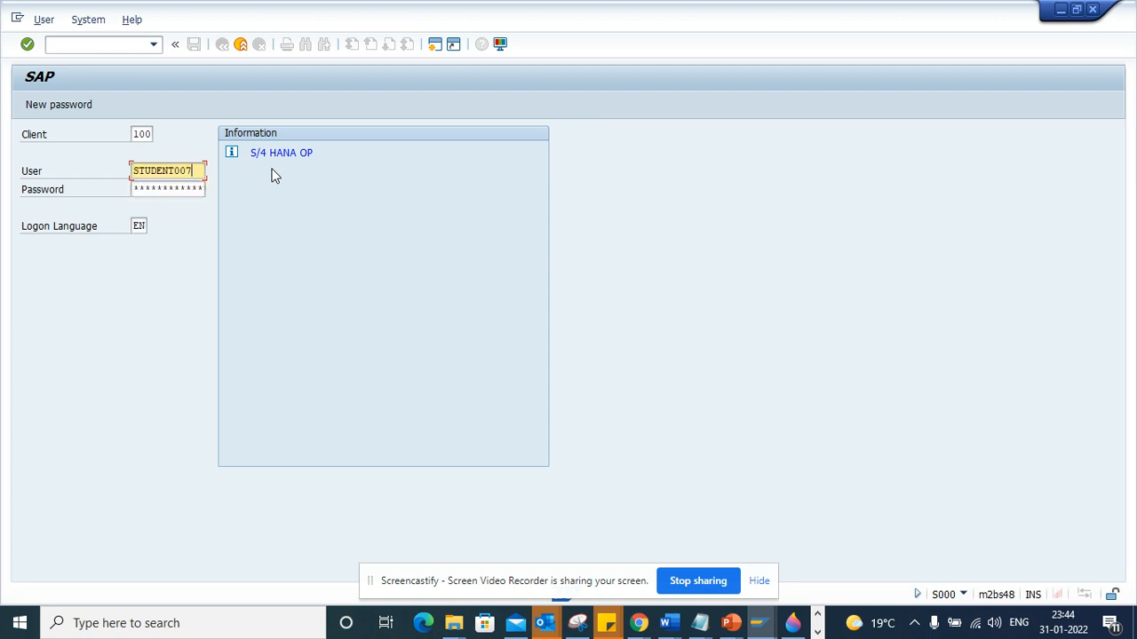
click(167, 188)
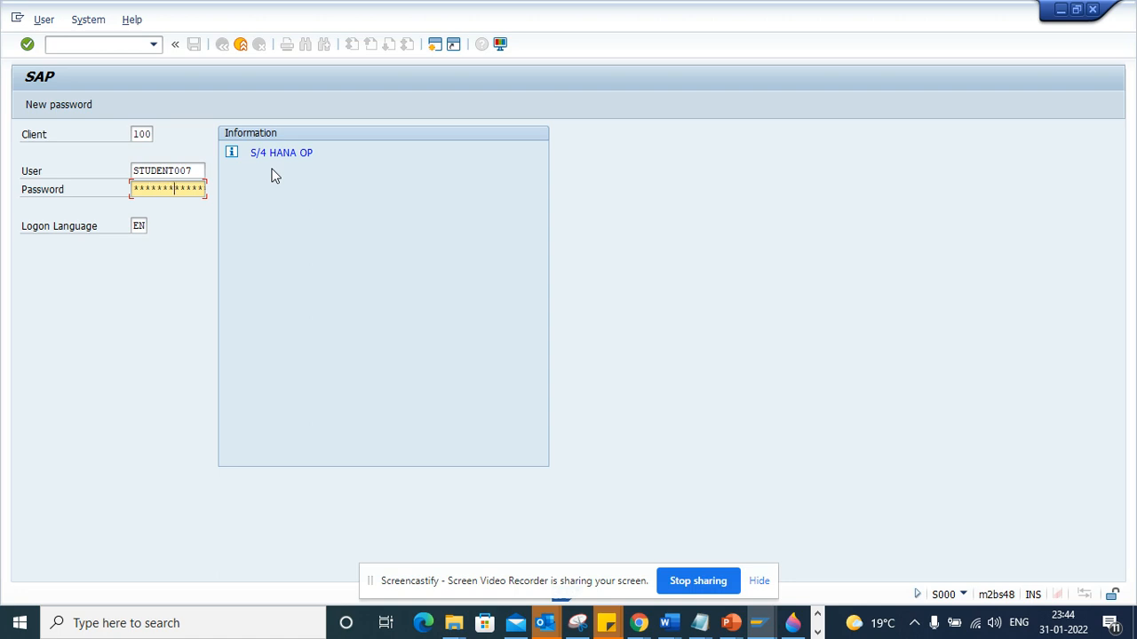
key(Return)
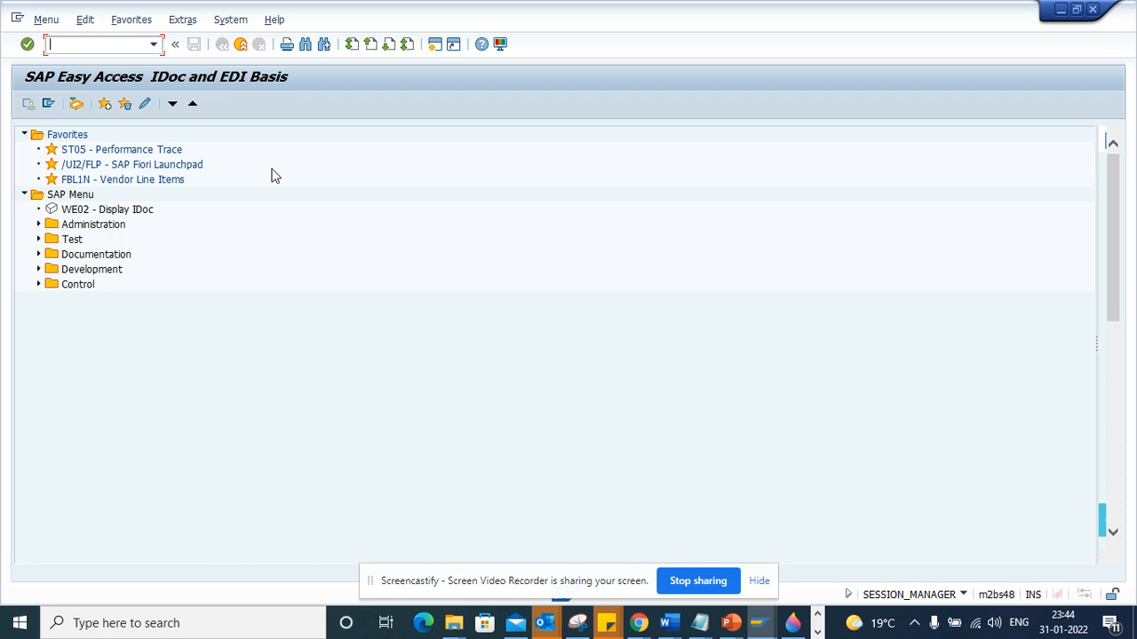
mouse_move(164, 183)
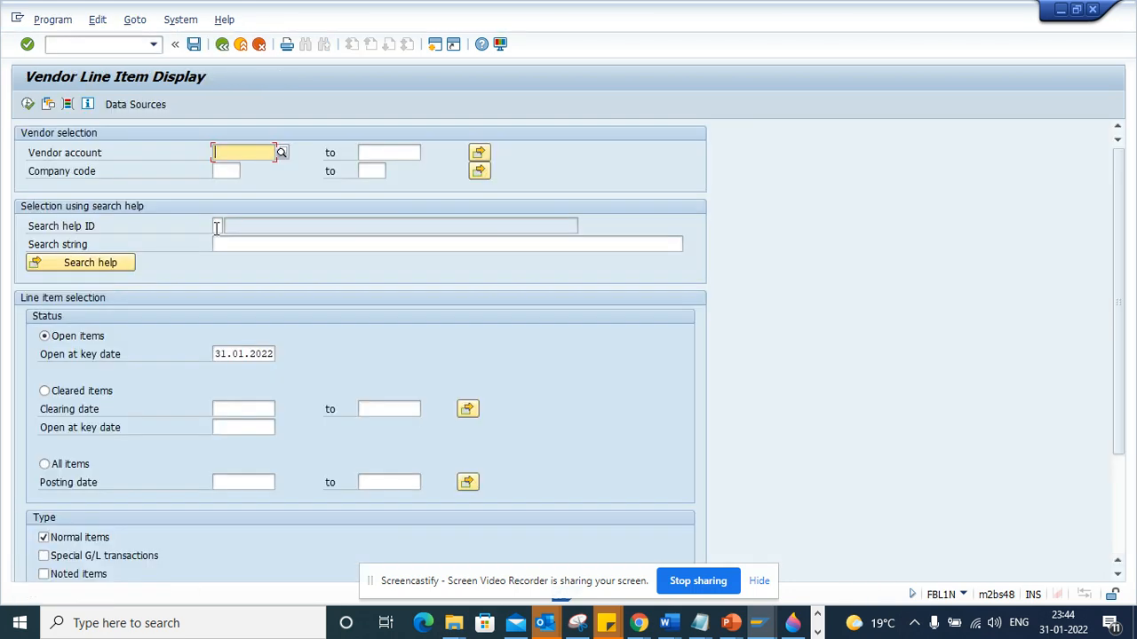
Run FBL1N for company code 1710 with Parked items only and /h debugging switched on.
click(225, 171)
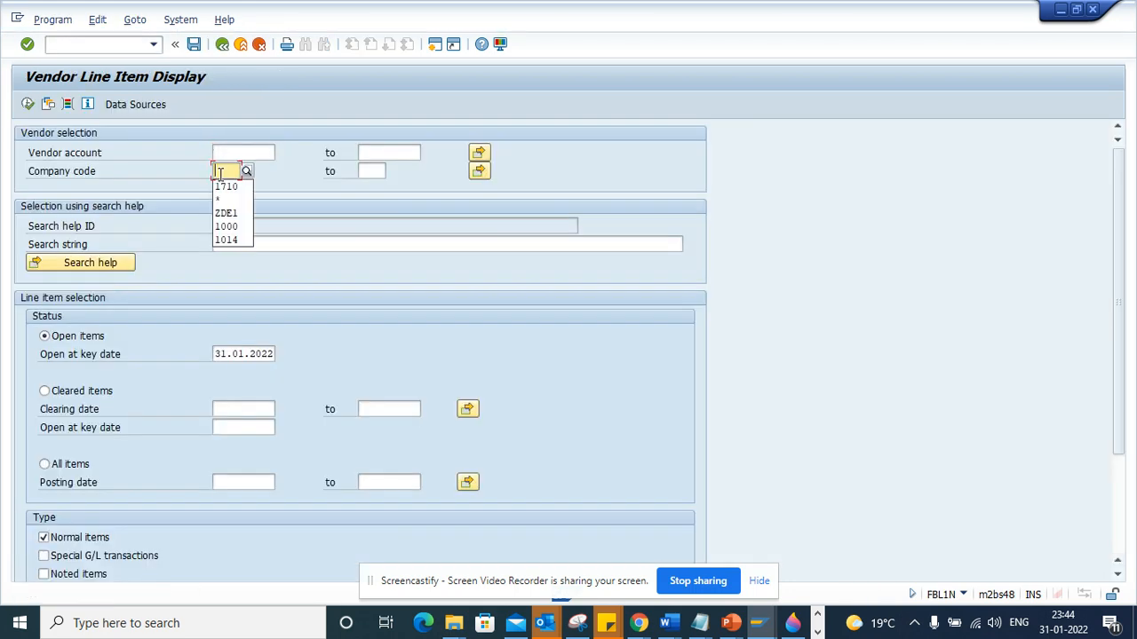
click(228, 187)
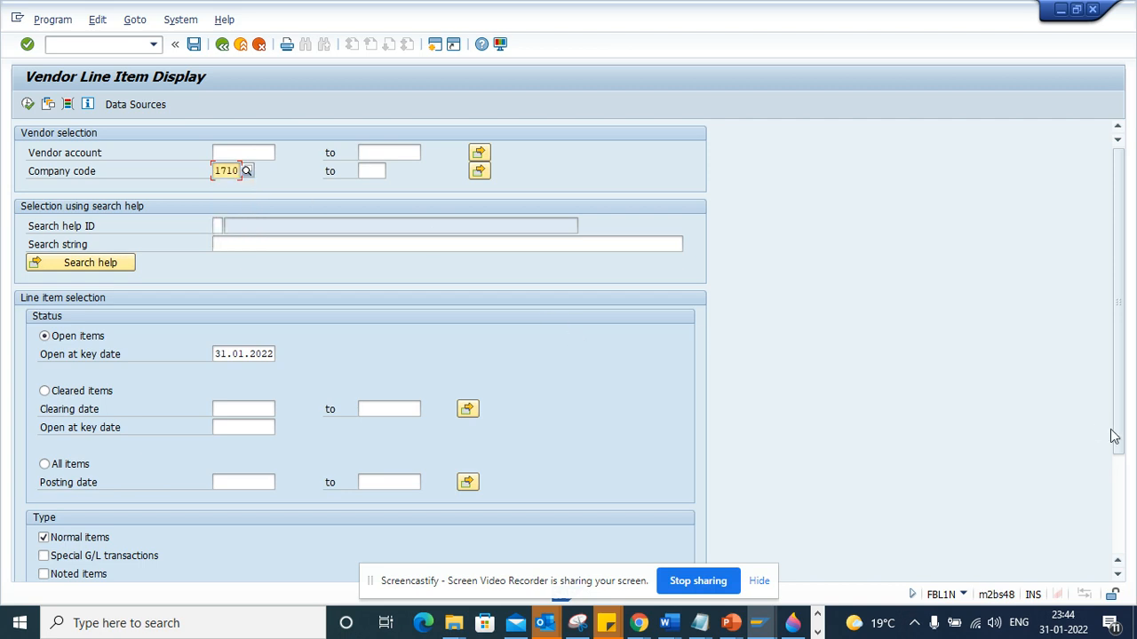
scroll(down, 3)
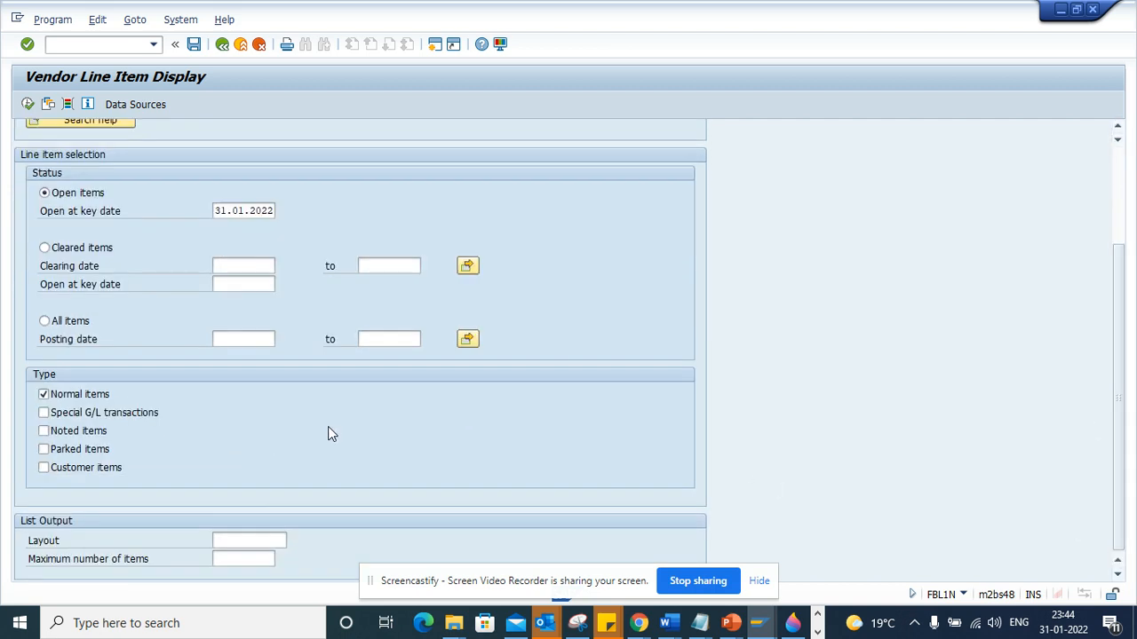
click(42, 448)
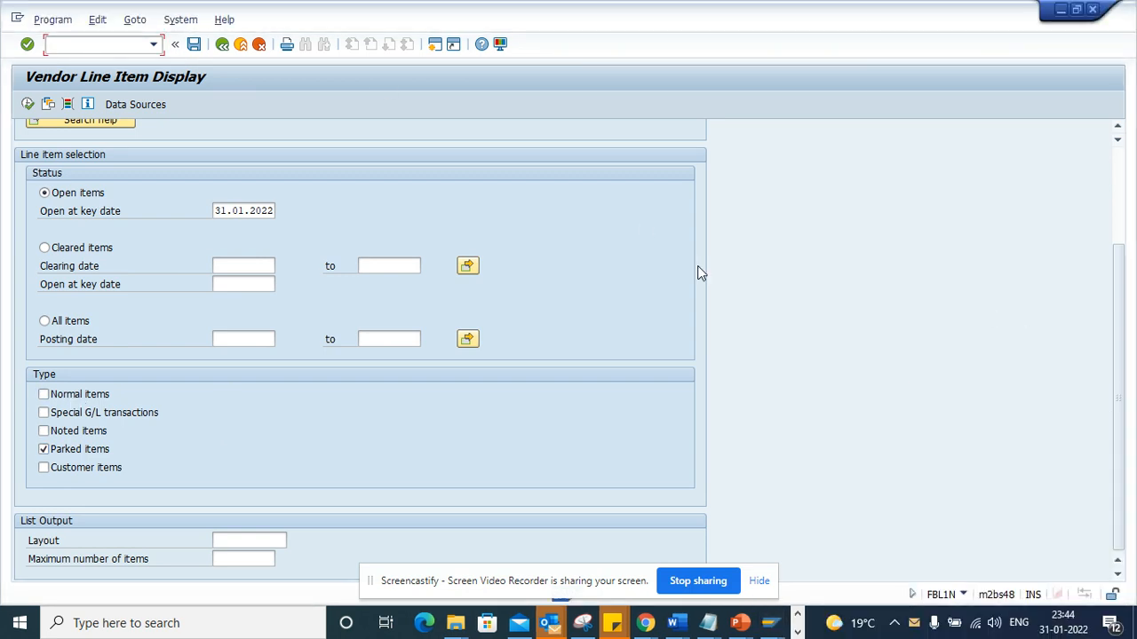
text(/h)
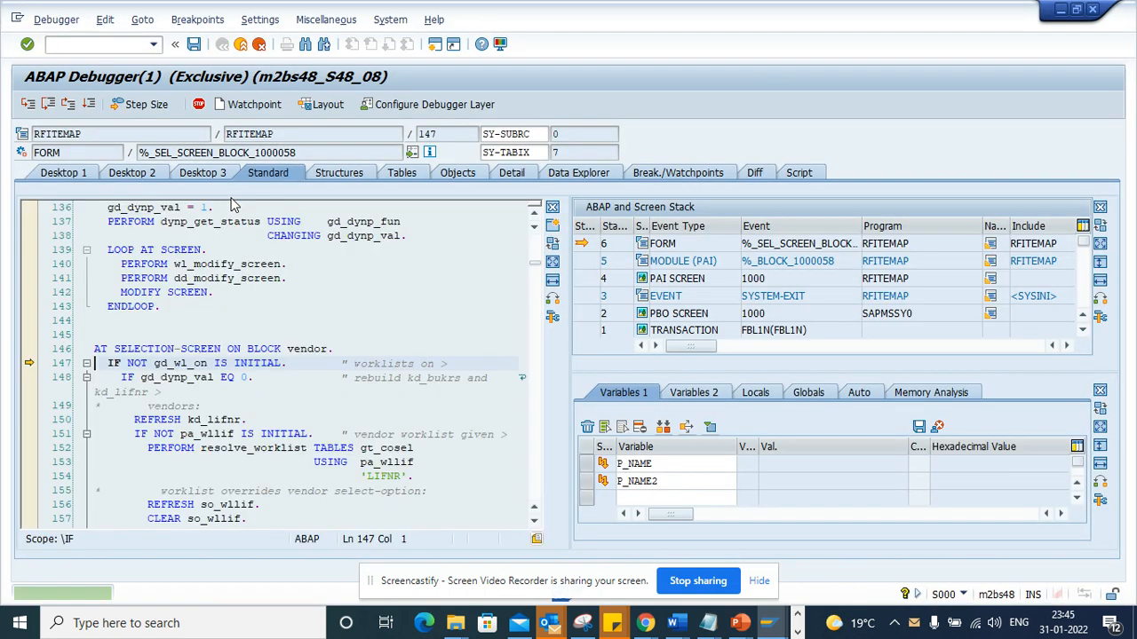
Choose Debugger > Debugger Session > Load to bring up the Load Debug Session dialog.
click(57, 18)
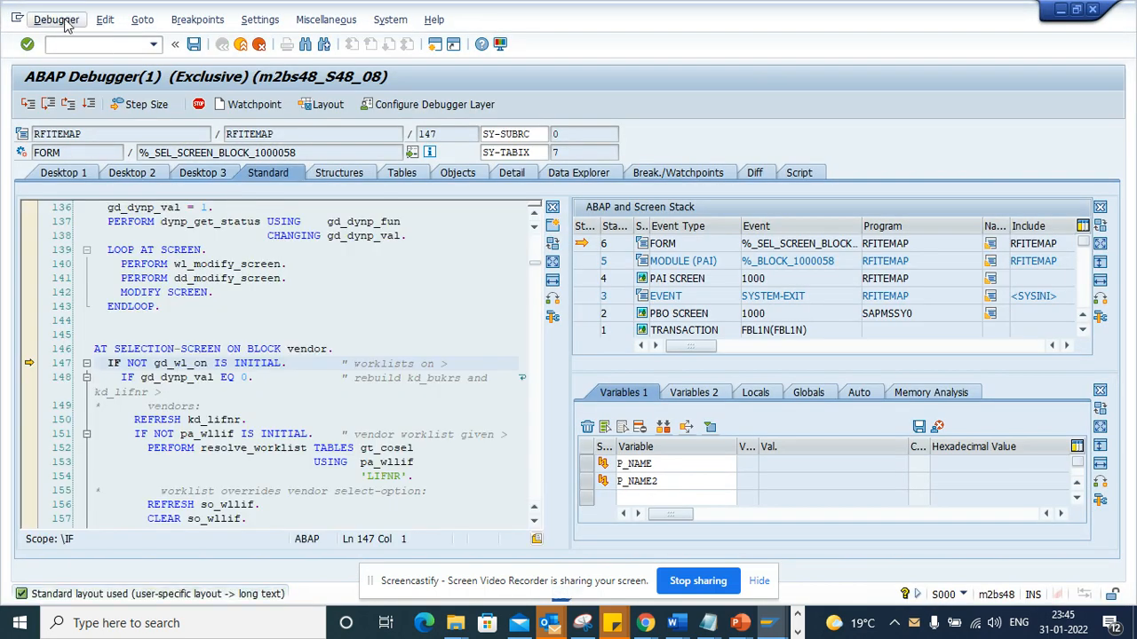
click(57, 18)
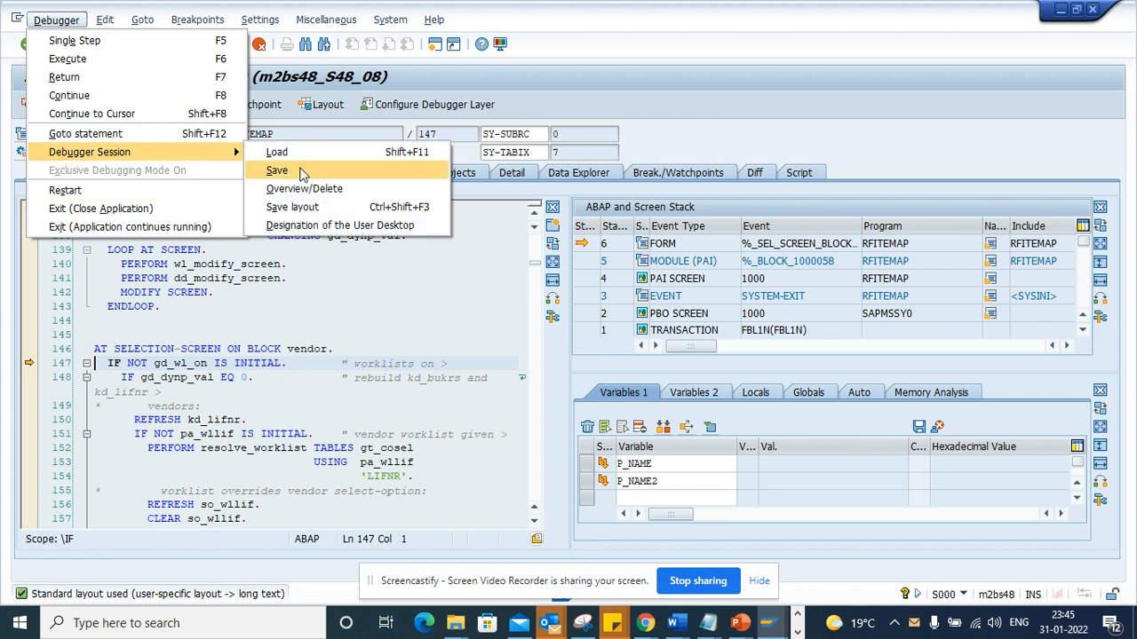
click(277, 170)
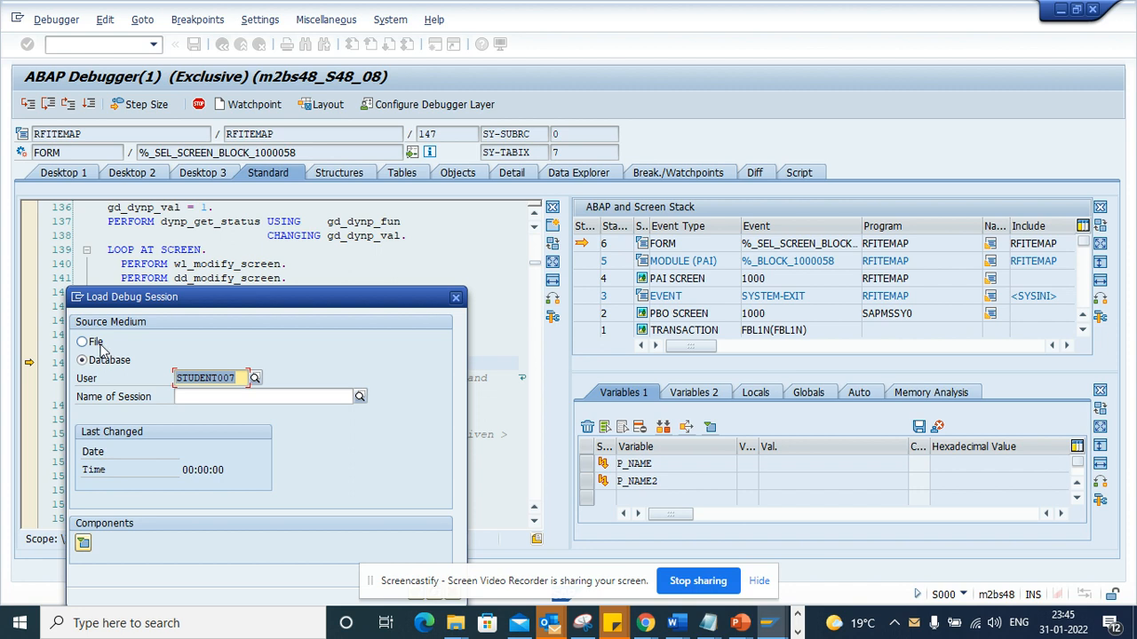
Load the session from file Desktop\TPDA_UI_PRES_STUDENT007 and confirm, returning to RFITEMAP's code.
click(81, 324)
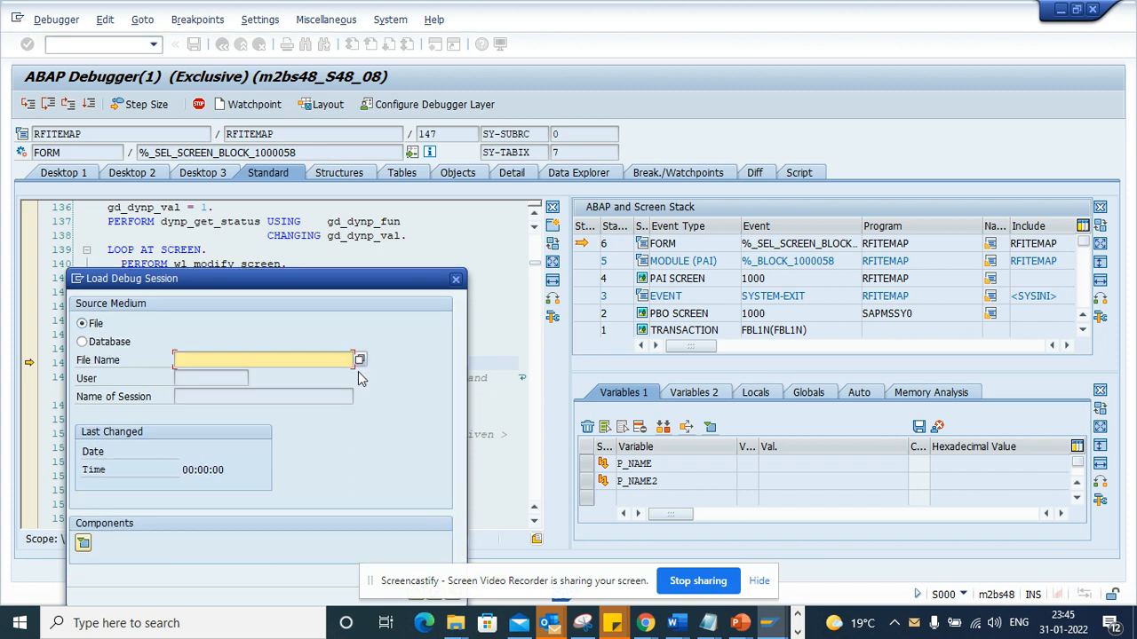
click(358, 359)
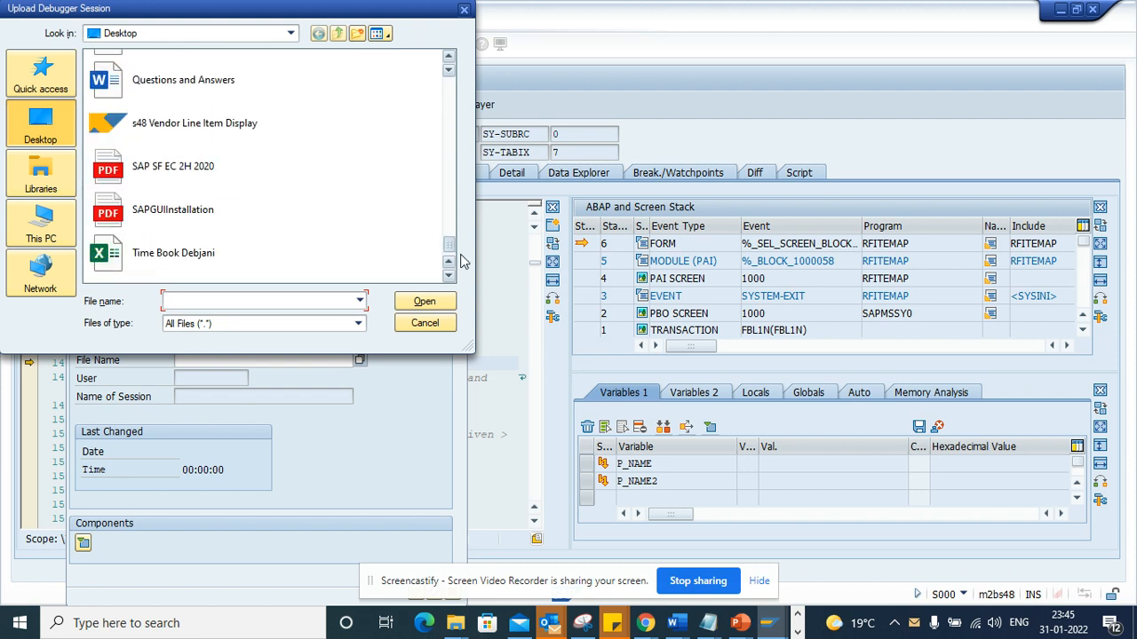
click(424, 323)
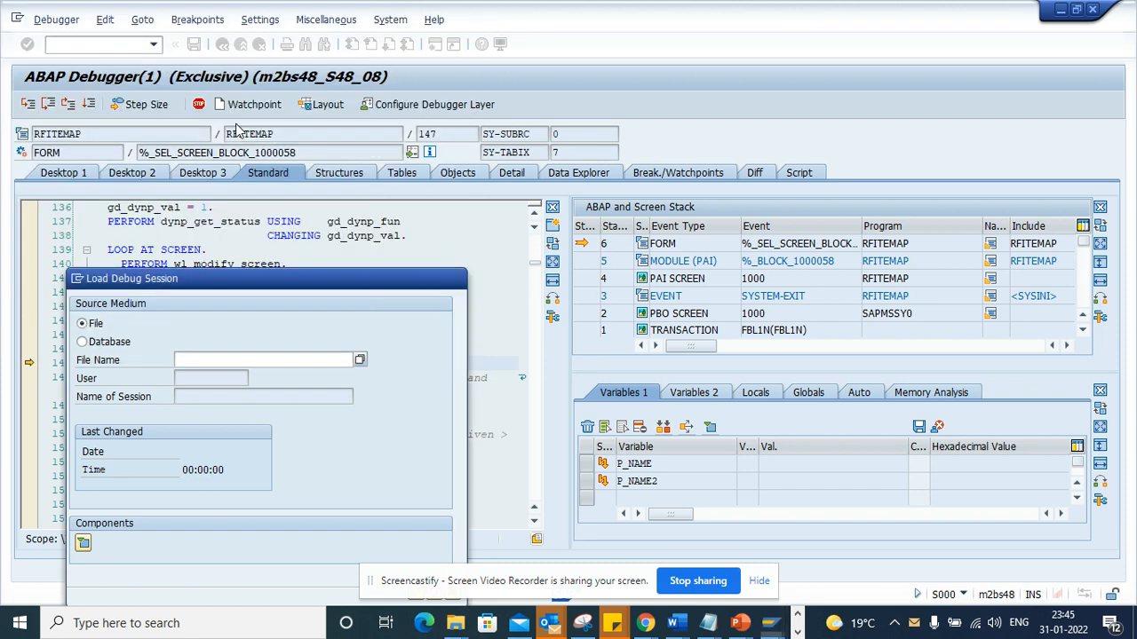
text(Desktop\TPDA_UI_PRES_STUDENT007)
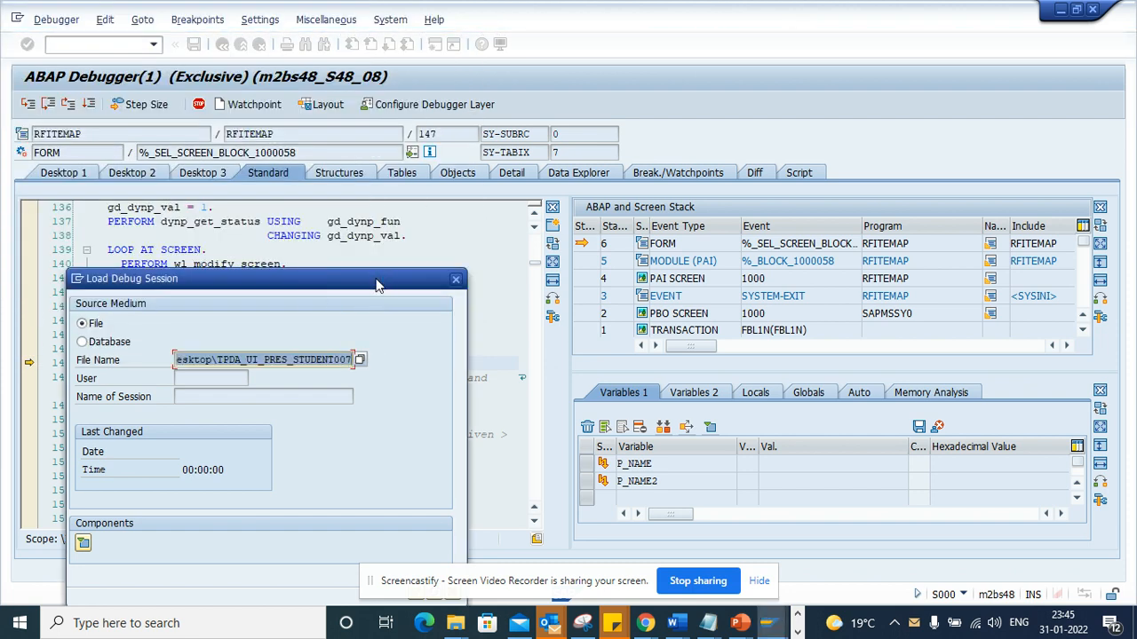
drag(267, 278, 276, 177)
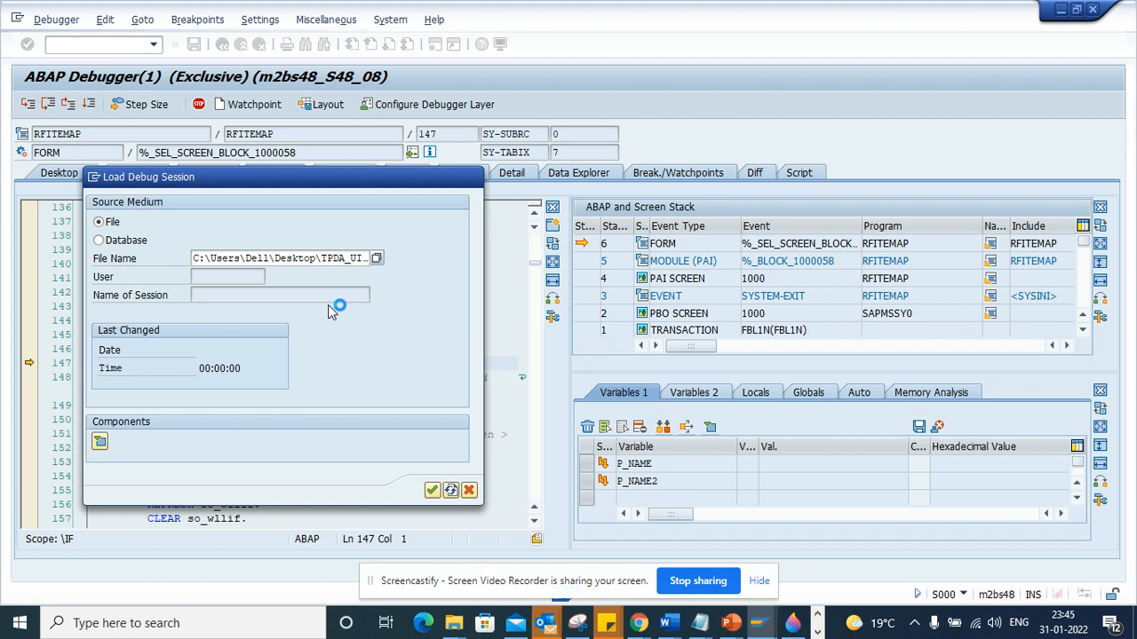
mouse_move(366, 380)
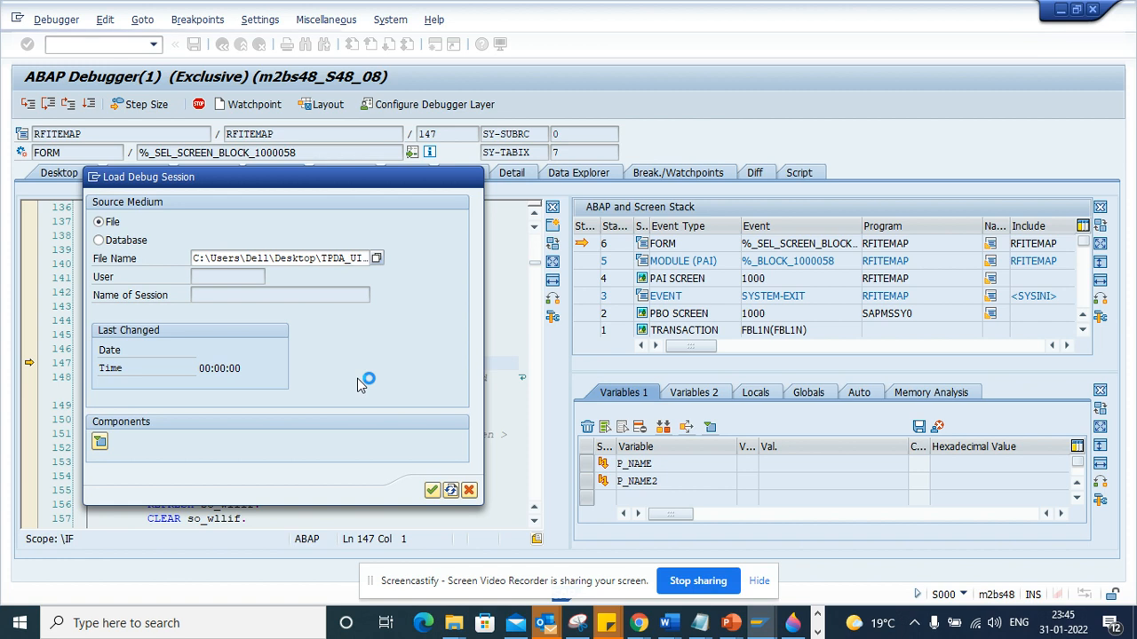
click(469, 491)
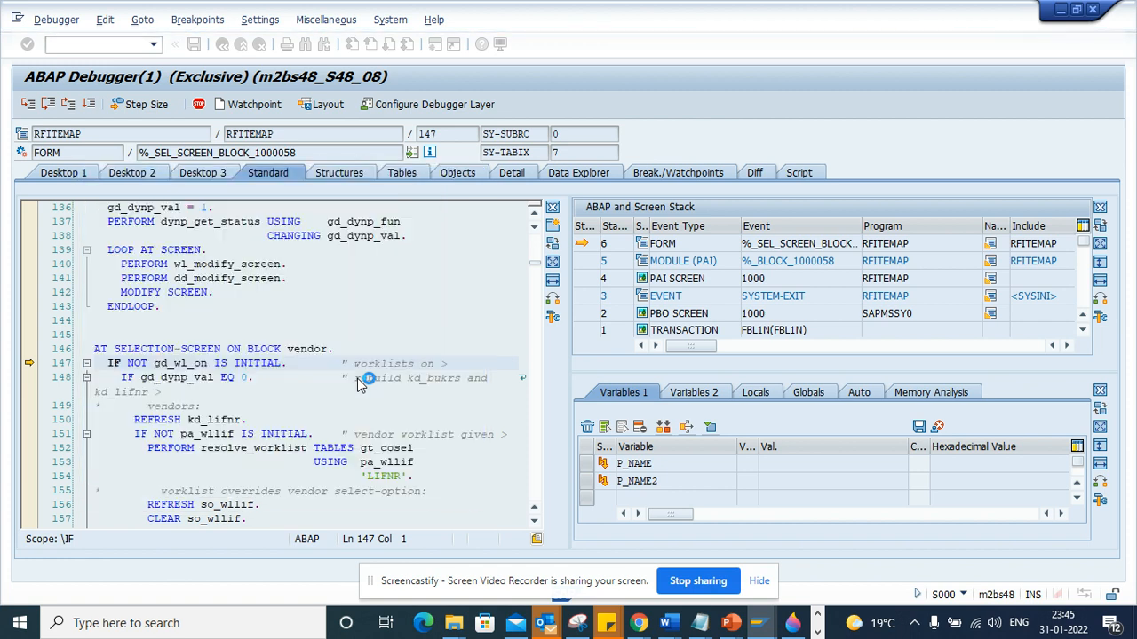